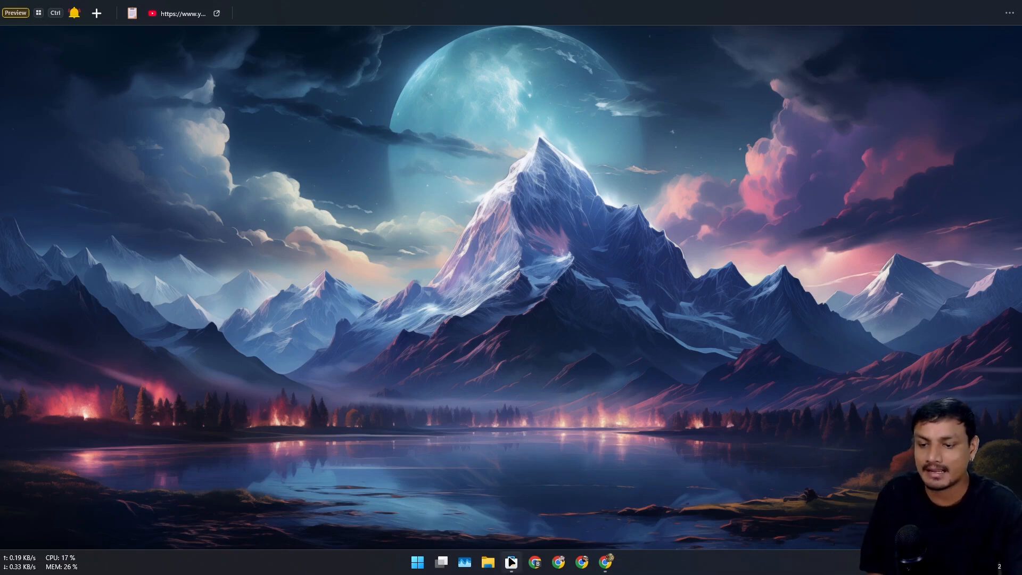
- Bring the browser with the YouTube mix forward and pause the song
click(509, 562)
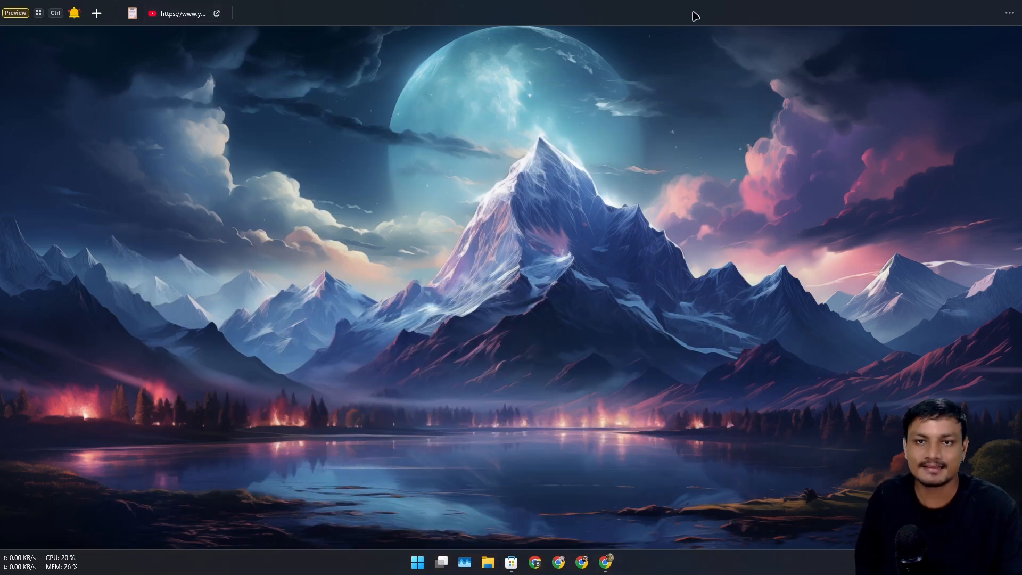
mouse_move(382, 14)
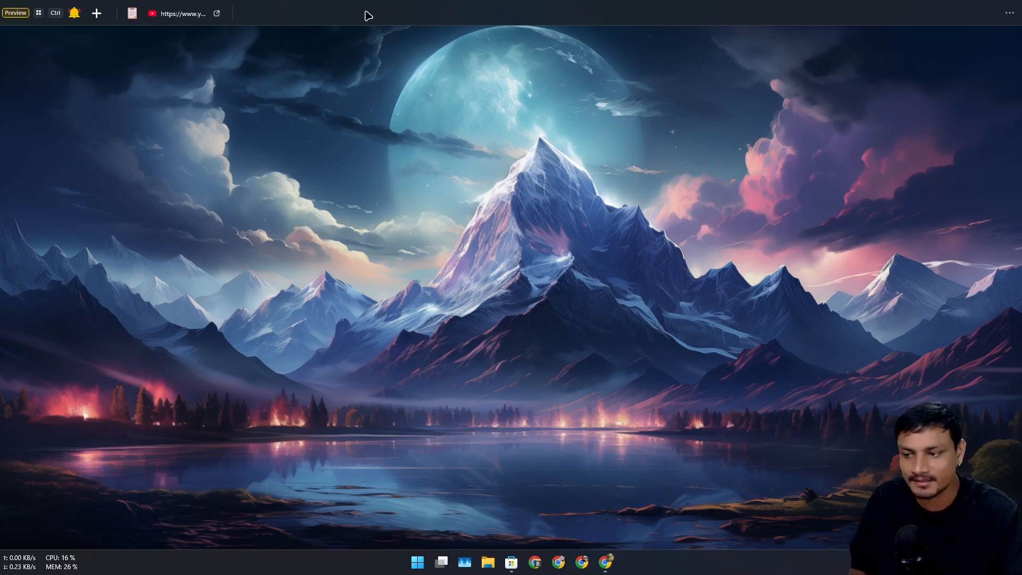
mouse_move(227, 544)
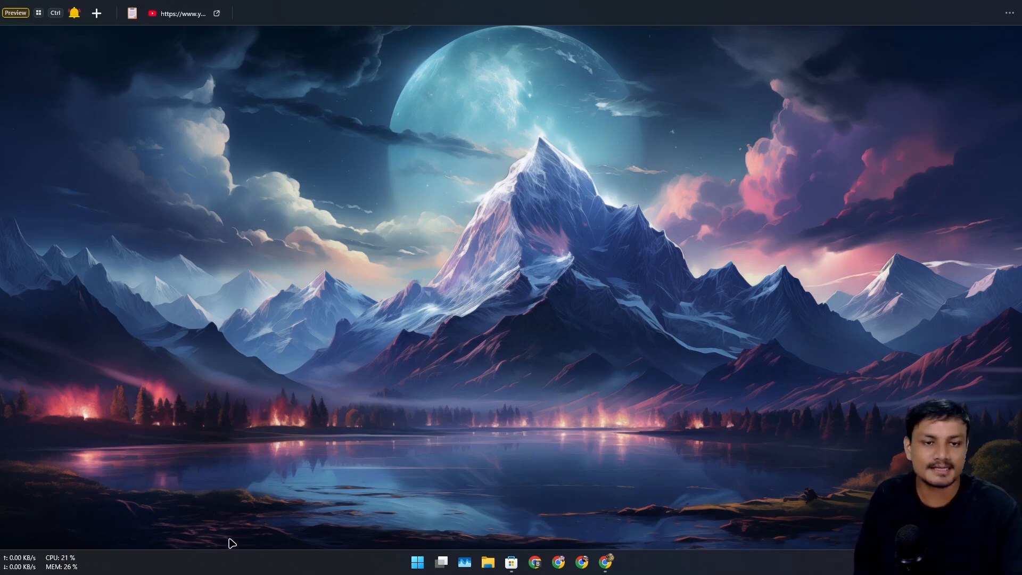
mouse_move(379, 251)
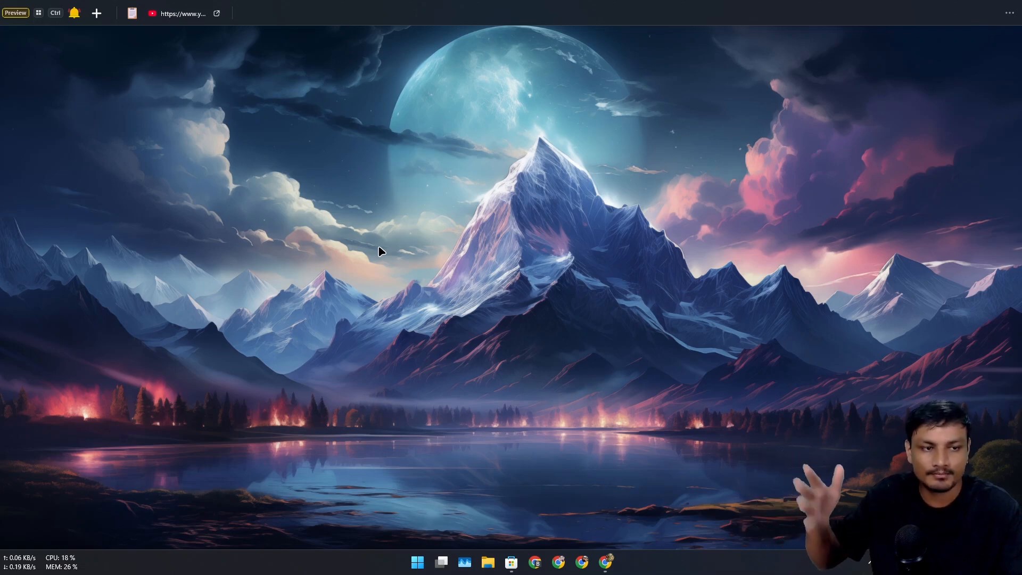
mouse_move(288, 34)
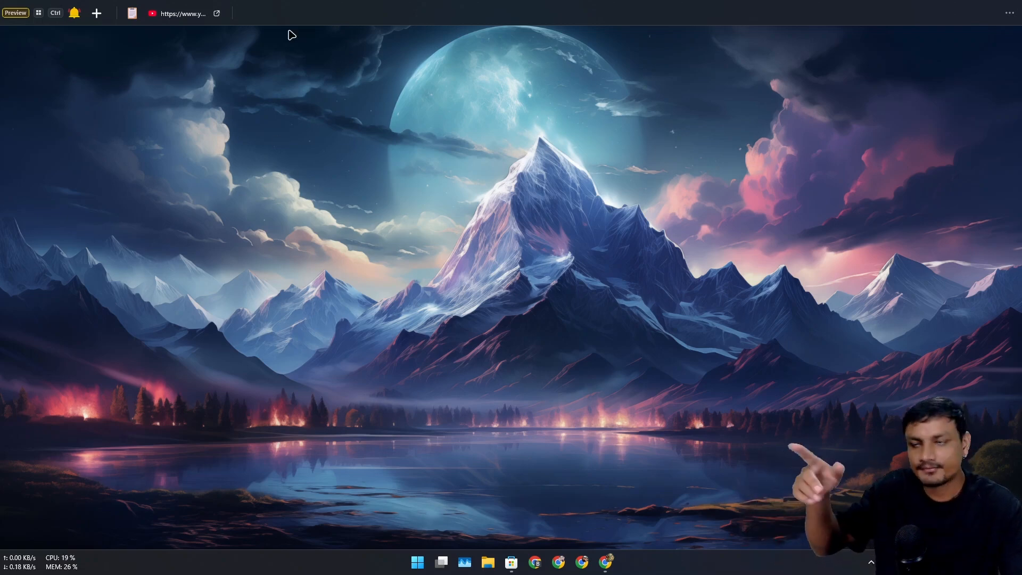
mouse_move(405, 143)
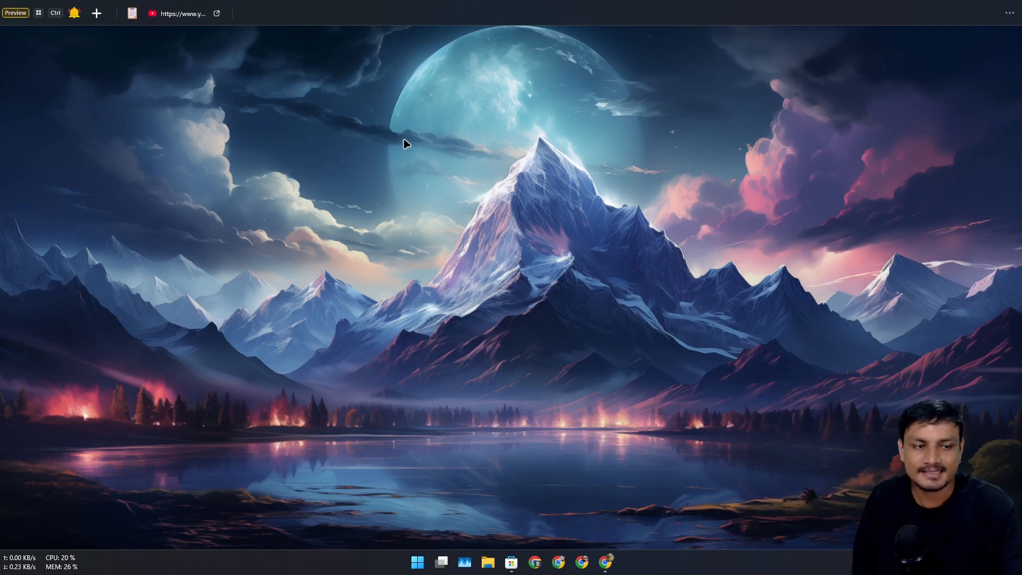
mouse_move(332, 273)
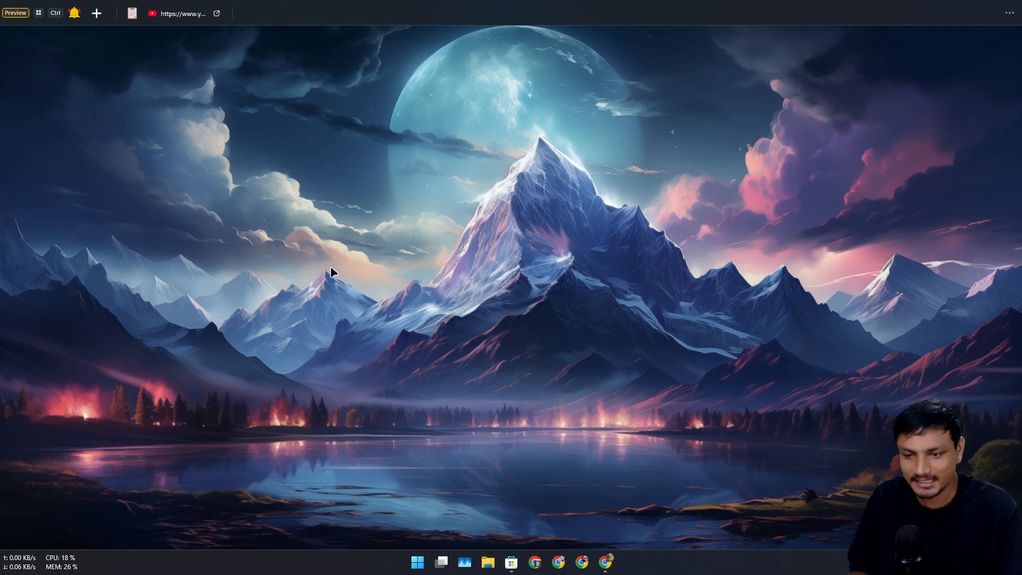
mouse_move(413, 200)
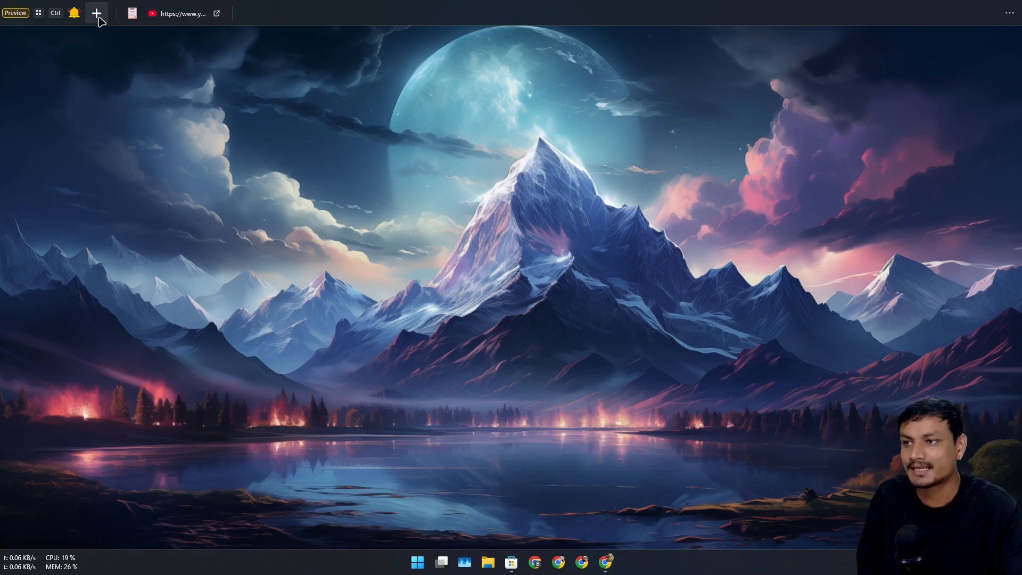
mouse_move(71, 217)
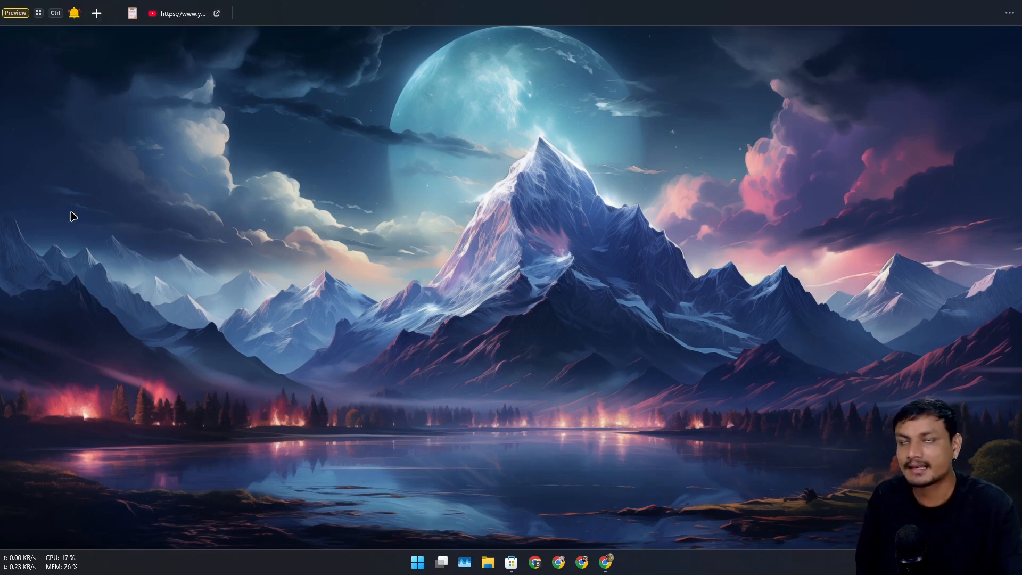
mouse_move(199, 294)
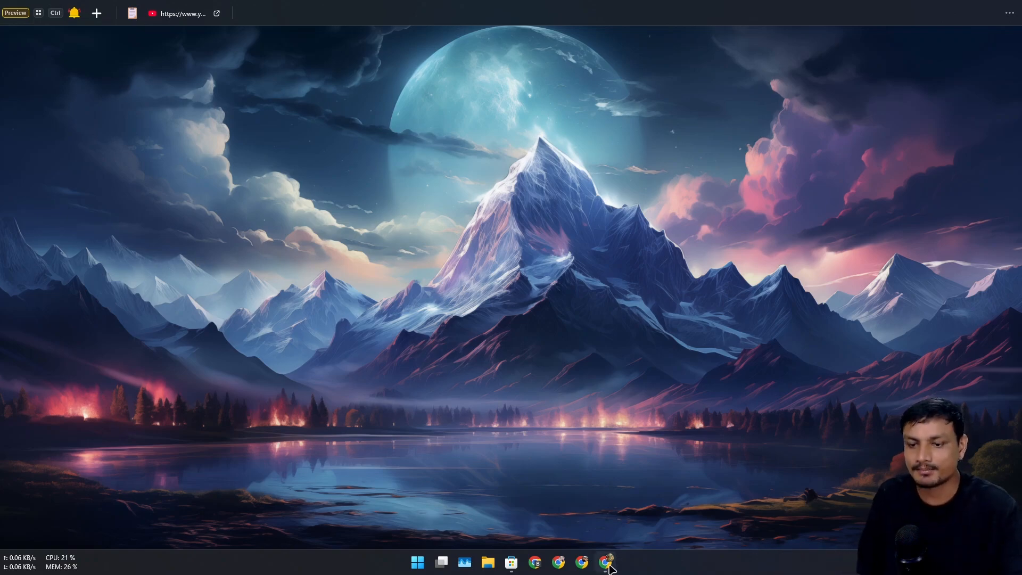
click(606, 560)
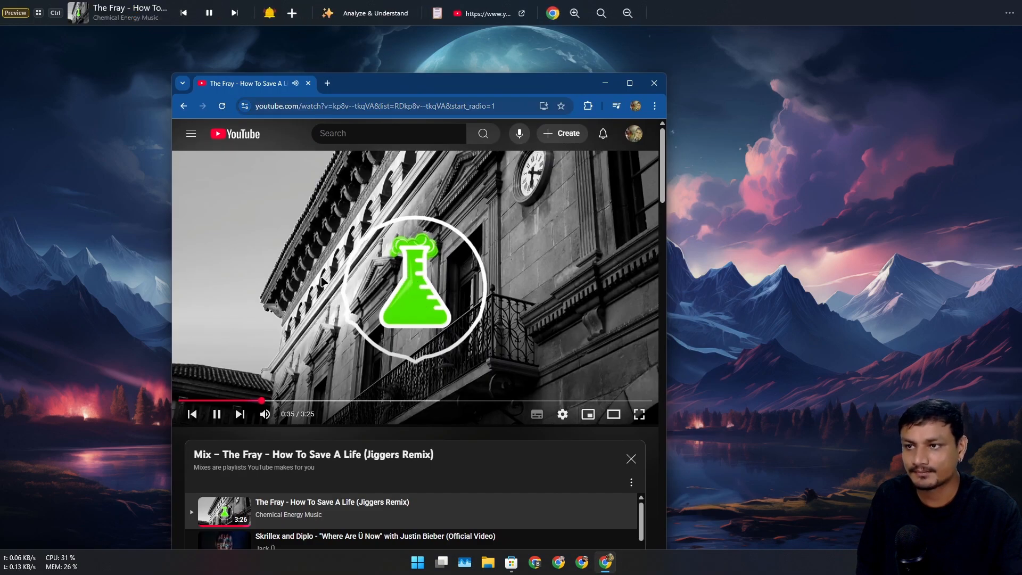
click(216, 414)
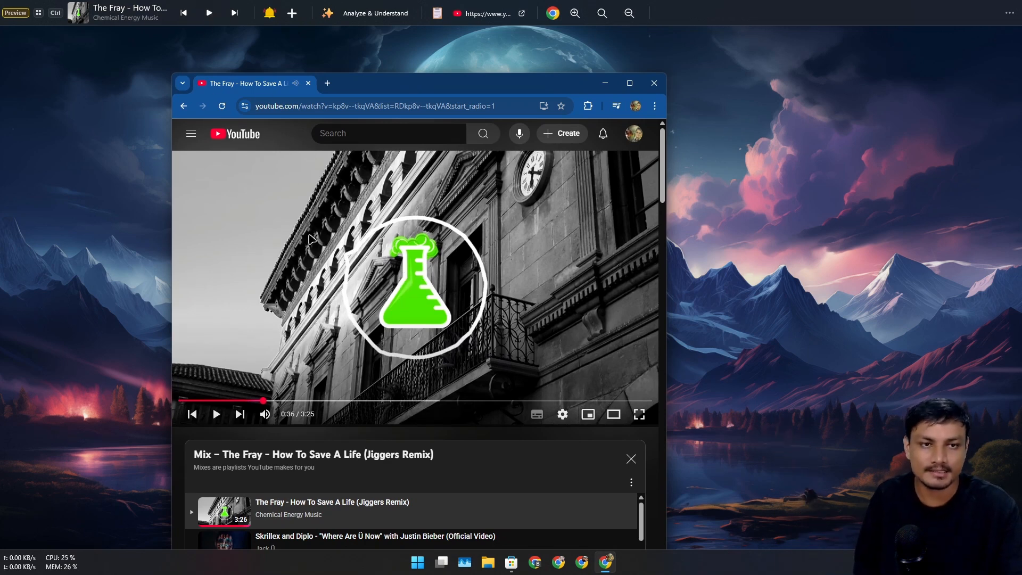
- Resume and re-pause the song from the bar, then enlarge the browser window
click(209, 13)
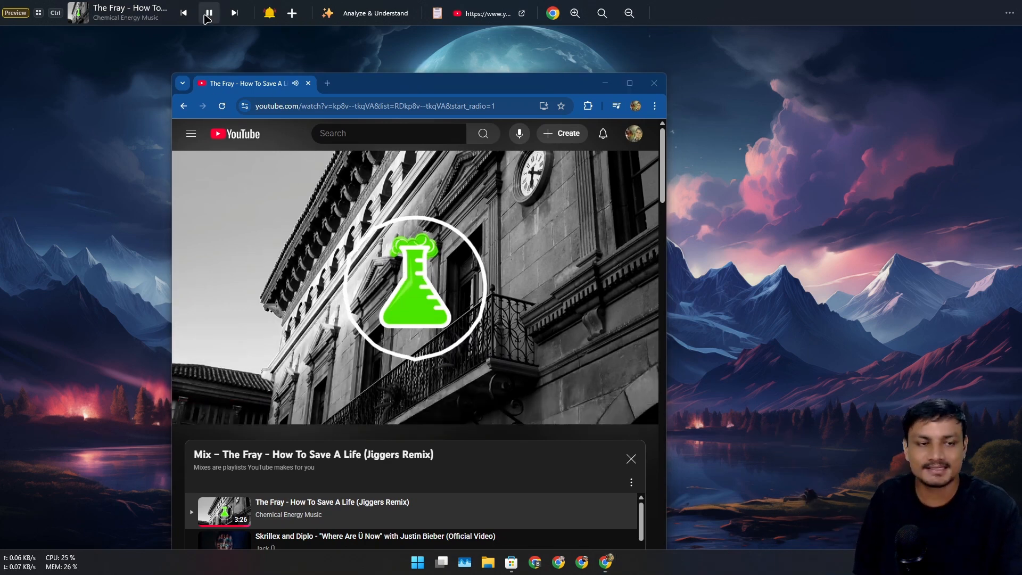
click(209, 13)
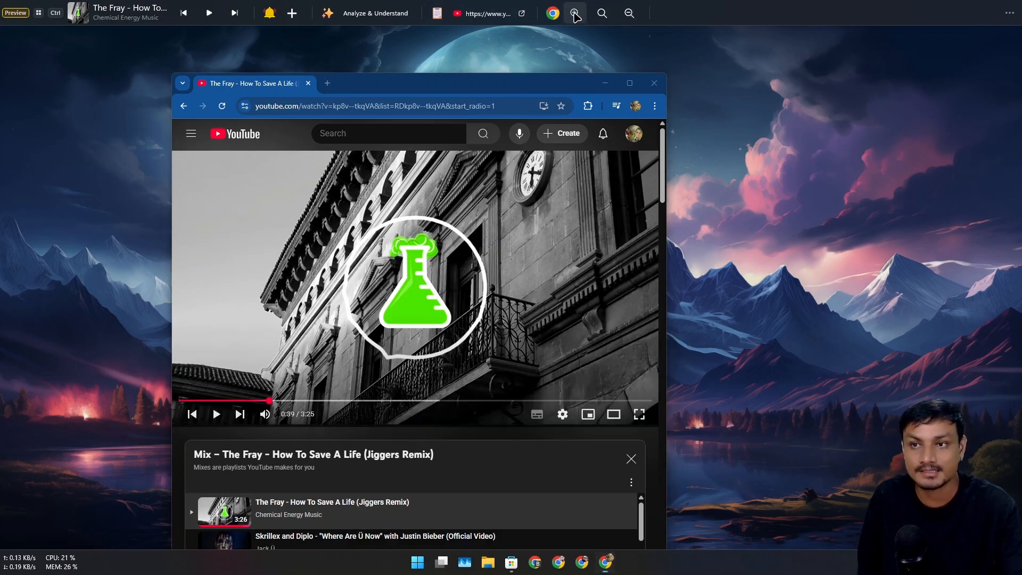
click(574, 12)
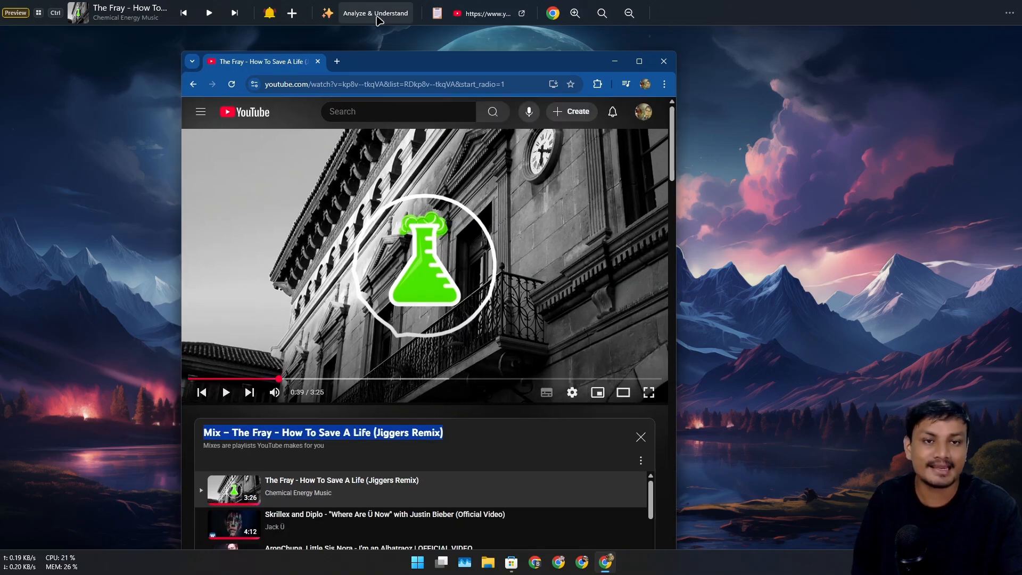
click(375, 12)
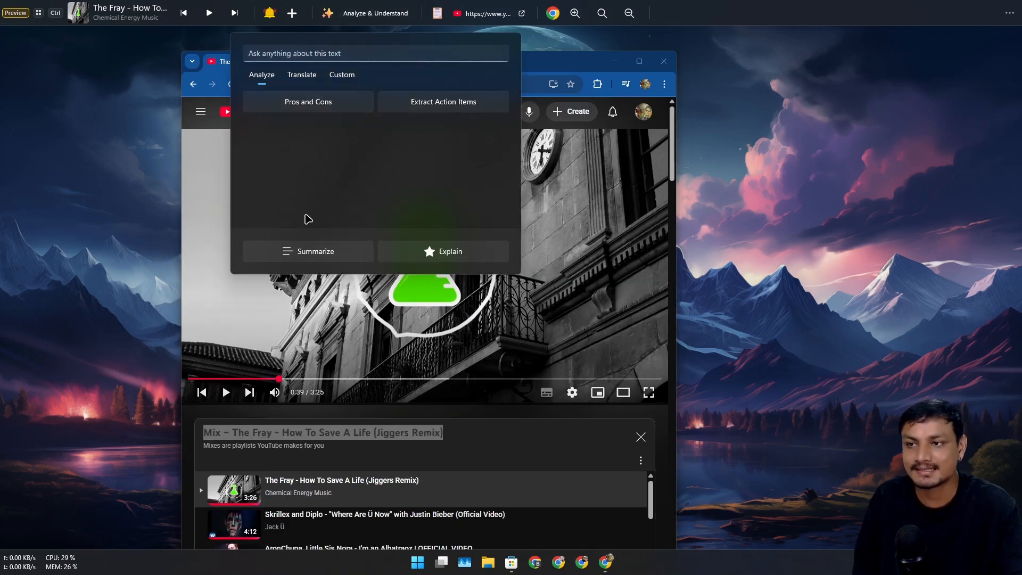
mouse_move(409, 220)
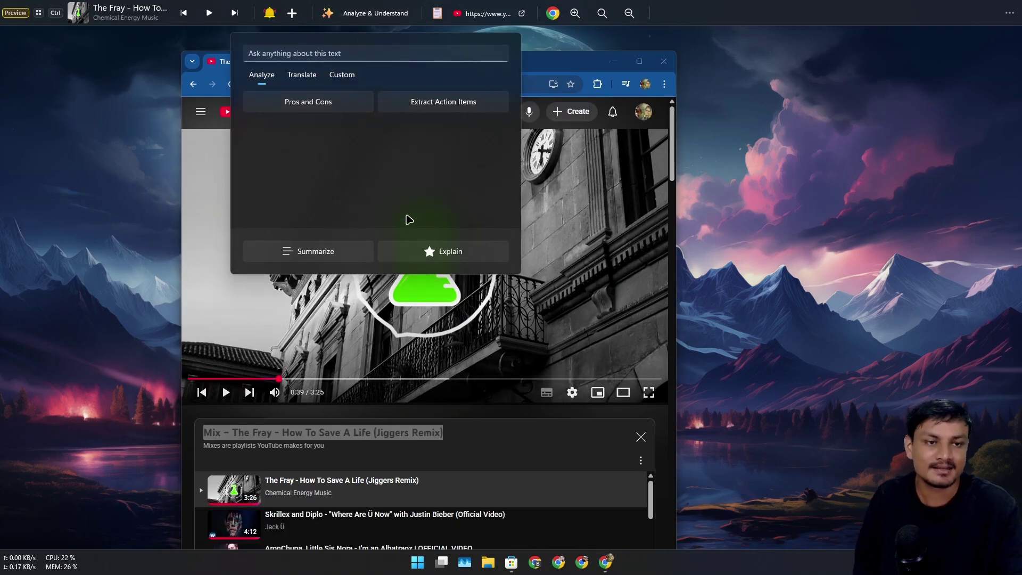
mouse_move(339, 179)
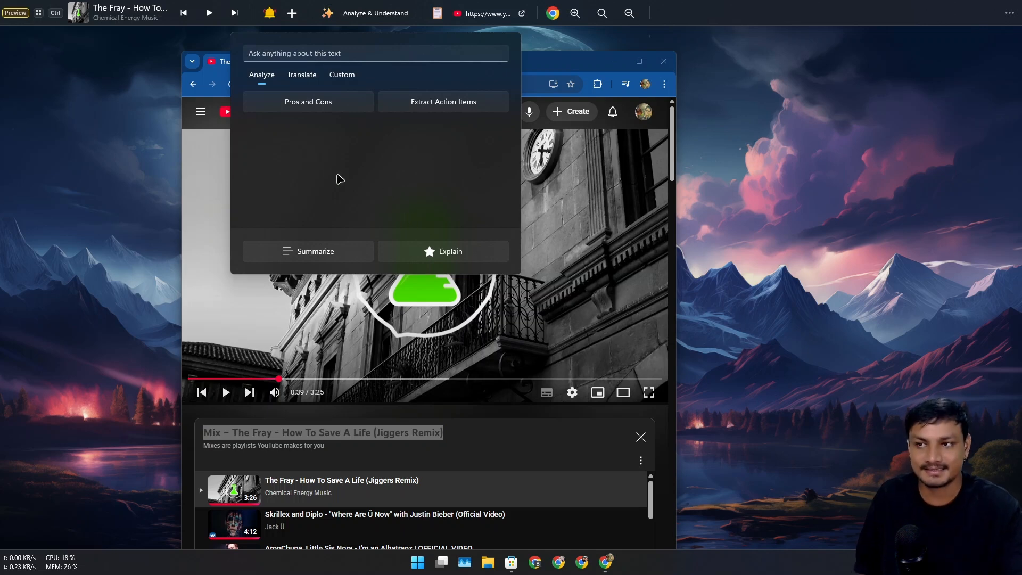
mouse_move(568, 69)
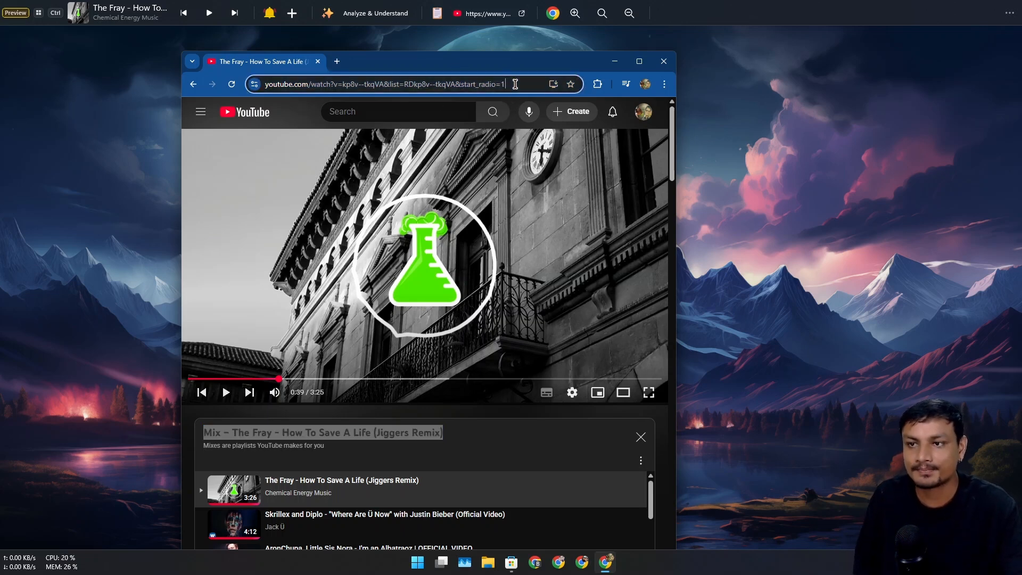
- Select the YouTube video's web address and generate a QR code for it
click(407, 84)
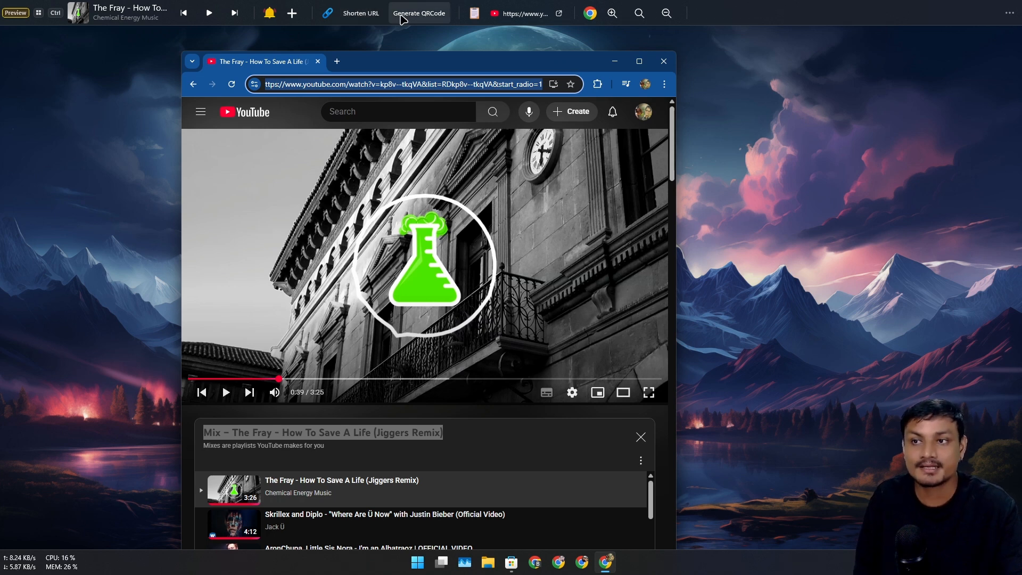
click(418, 13)
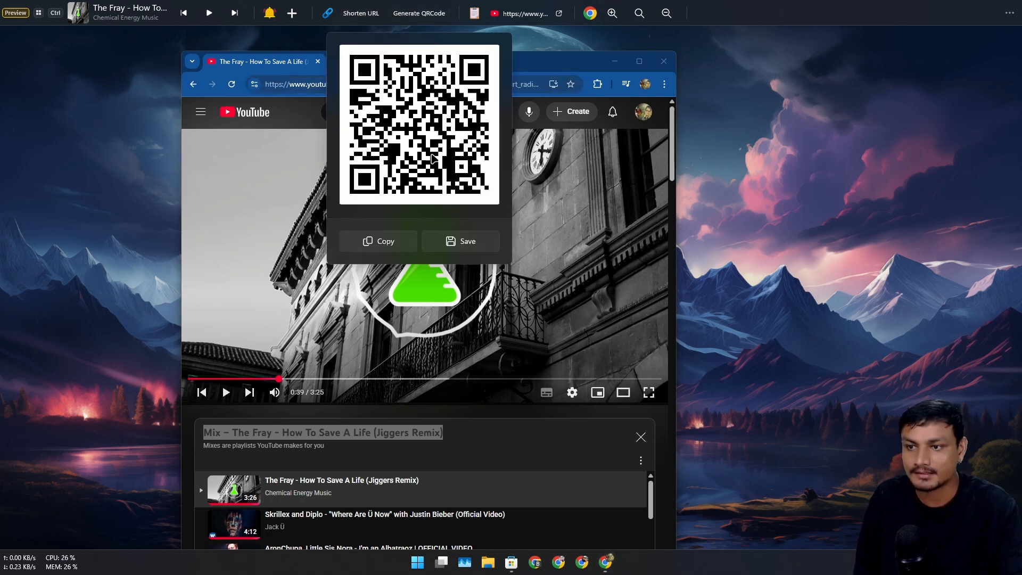
mouse_move(464, 220)
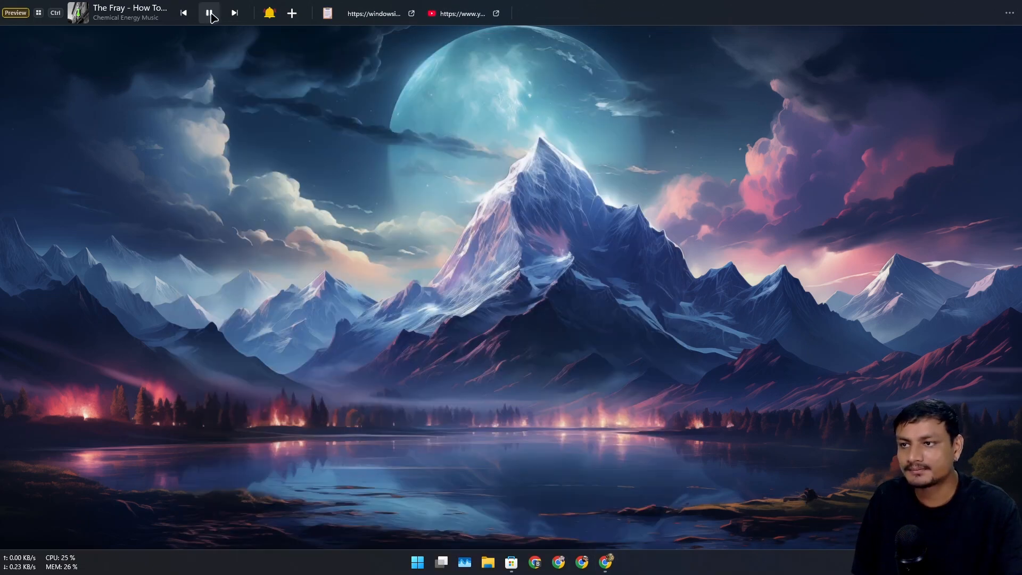
- Pause the song and open WindowSill Settings from the bar's ... menu
click(211, 13)
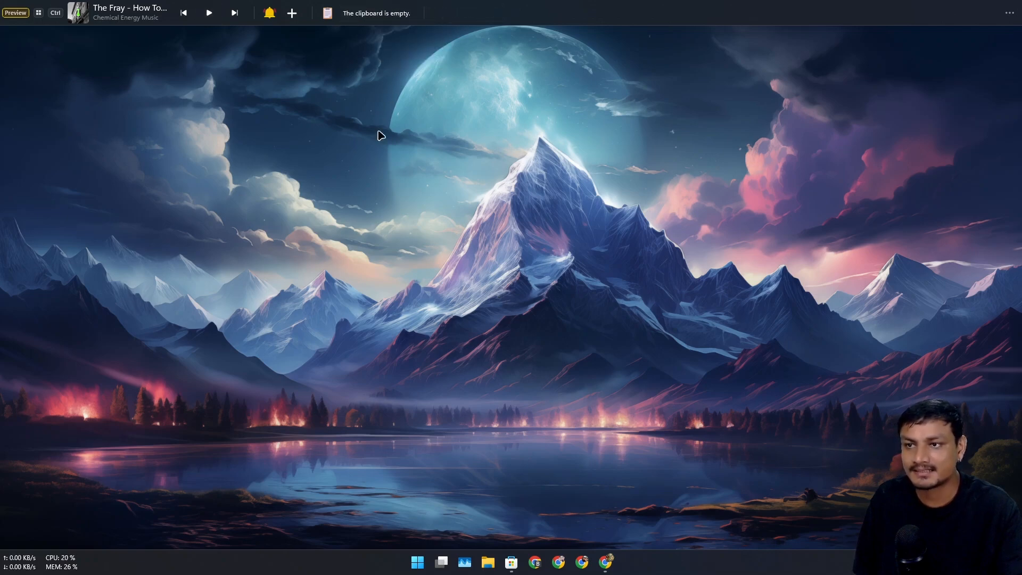
mouse_move(391, 258)
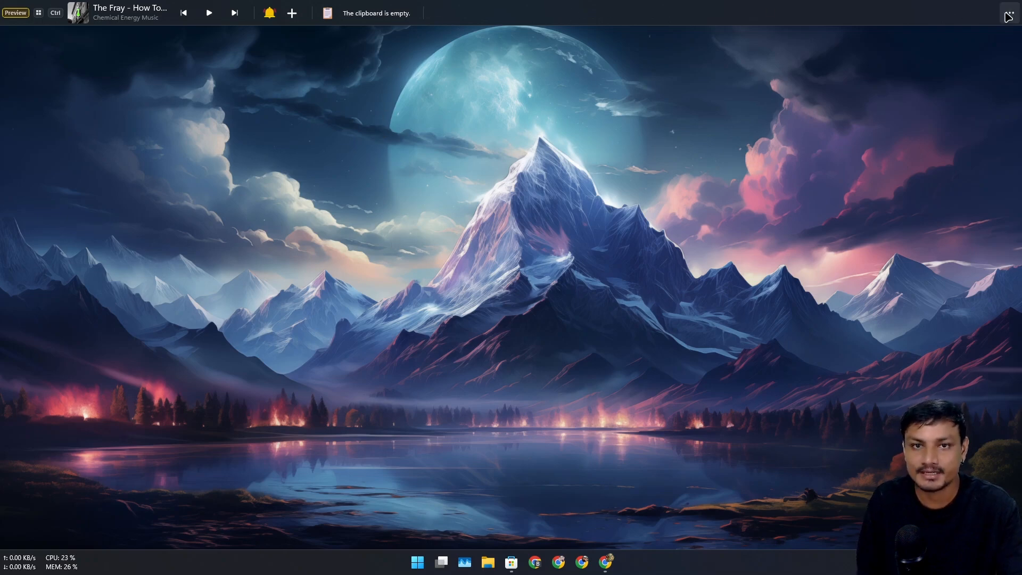
click(1009, 13)
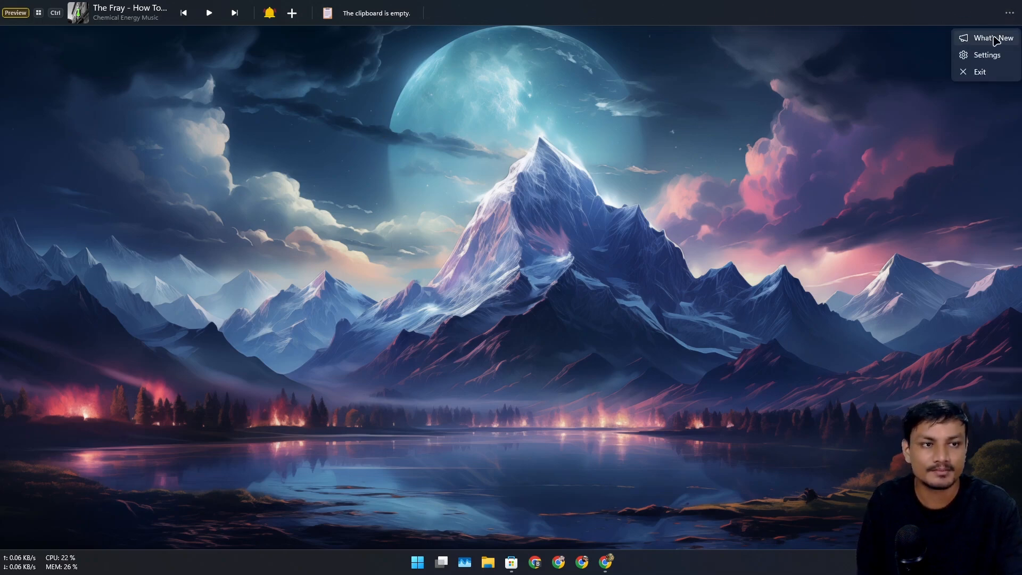
click(987, 55)
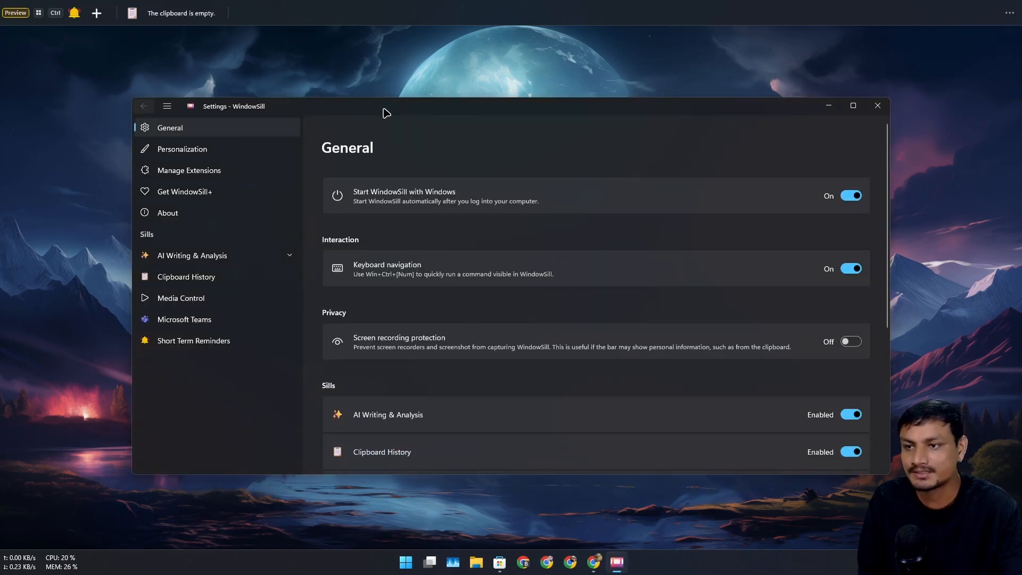
- Select Personalization in the WindowSill Settings sidebar
click(878, 105)
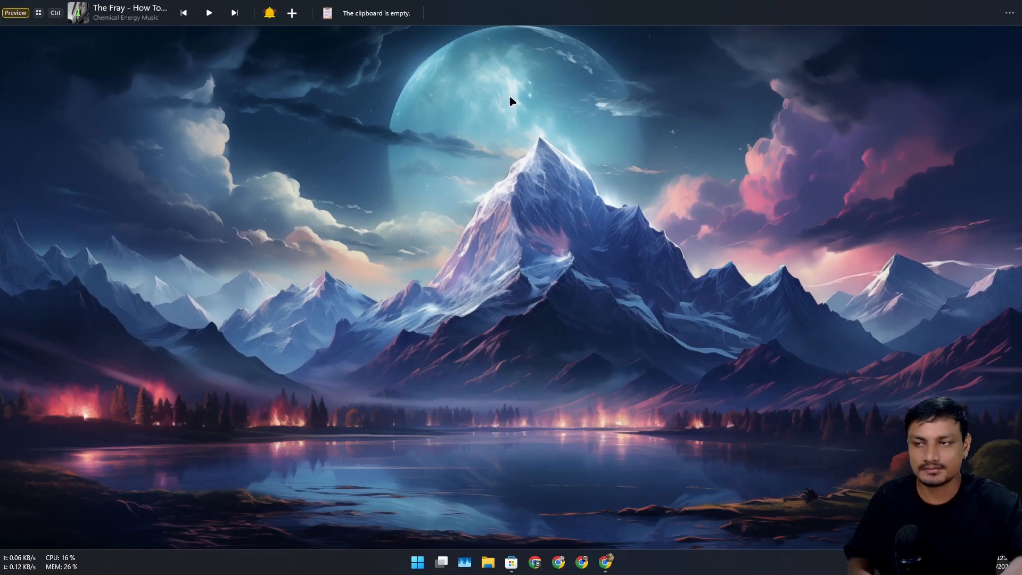
mouse_move(559, 155)
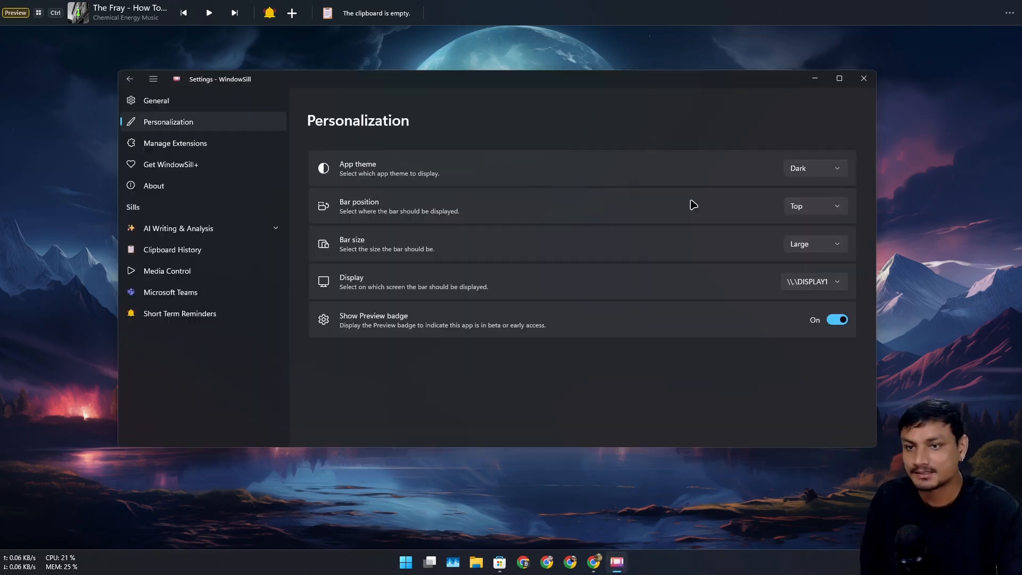
- Move the bar from Left to Bottom position and set its size to Small
click(814, 206)
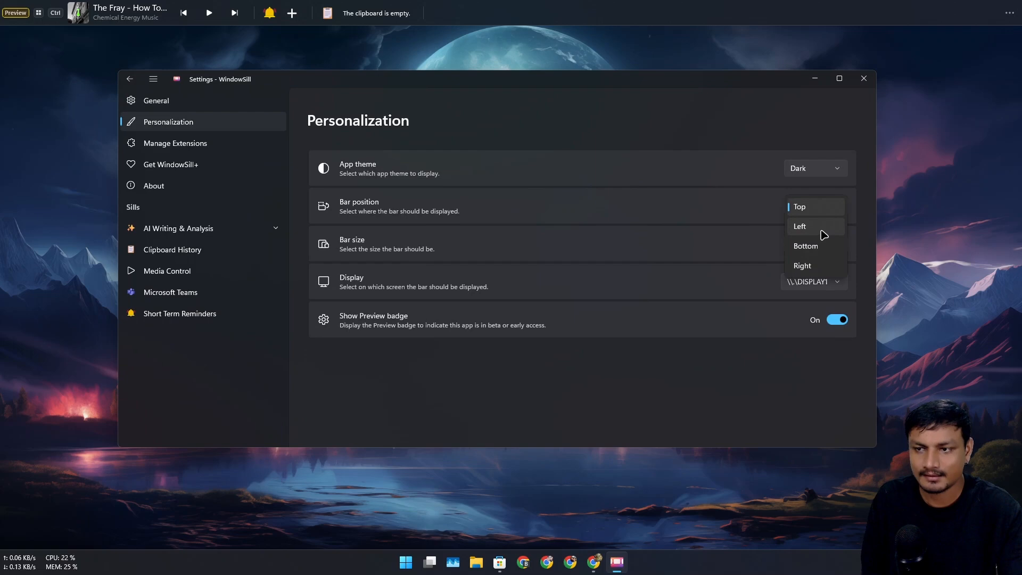
click(799, 227)
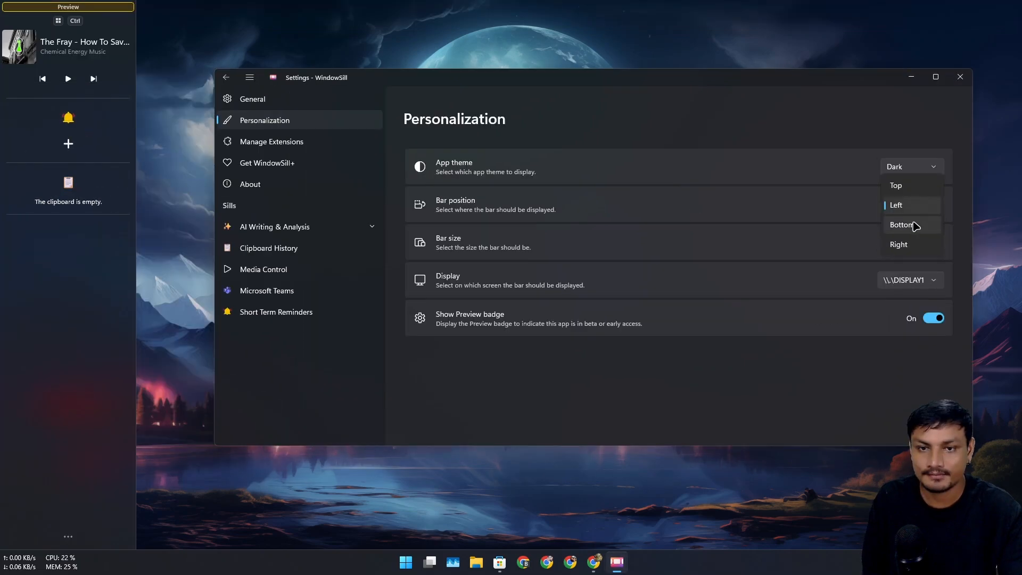
click(901, 225)
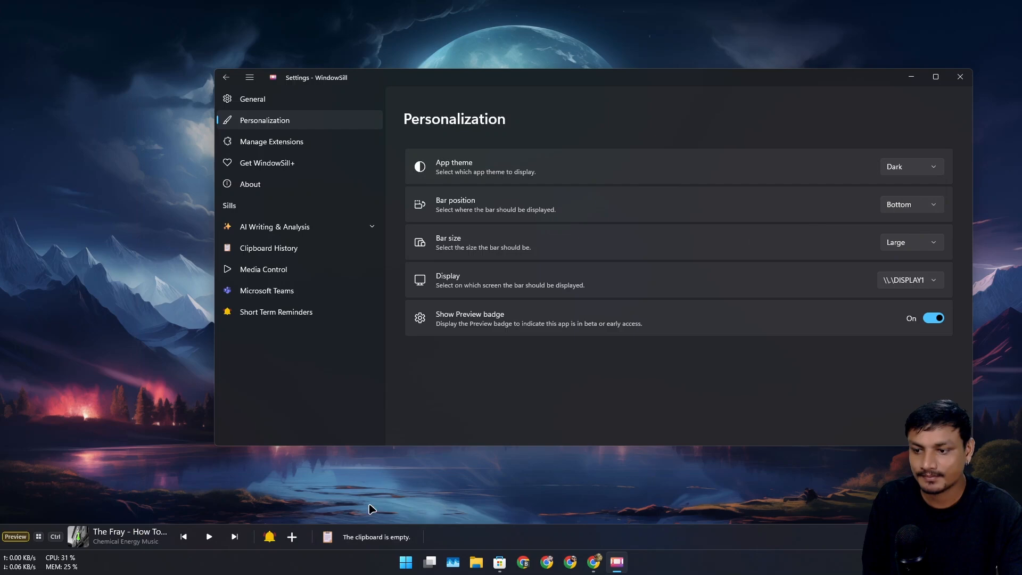
click(911, 242)
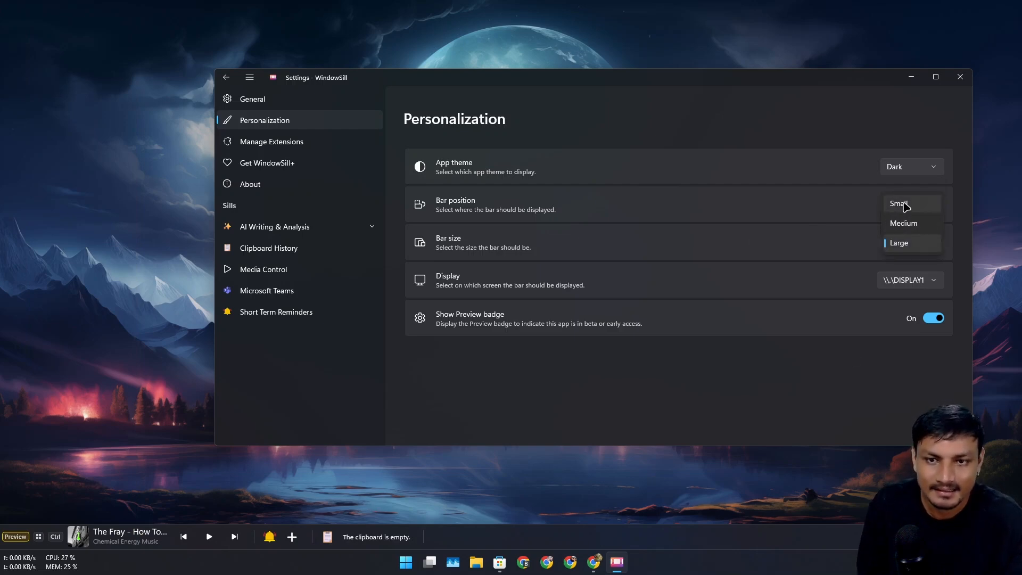
click(898, 203)
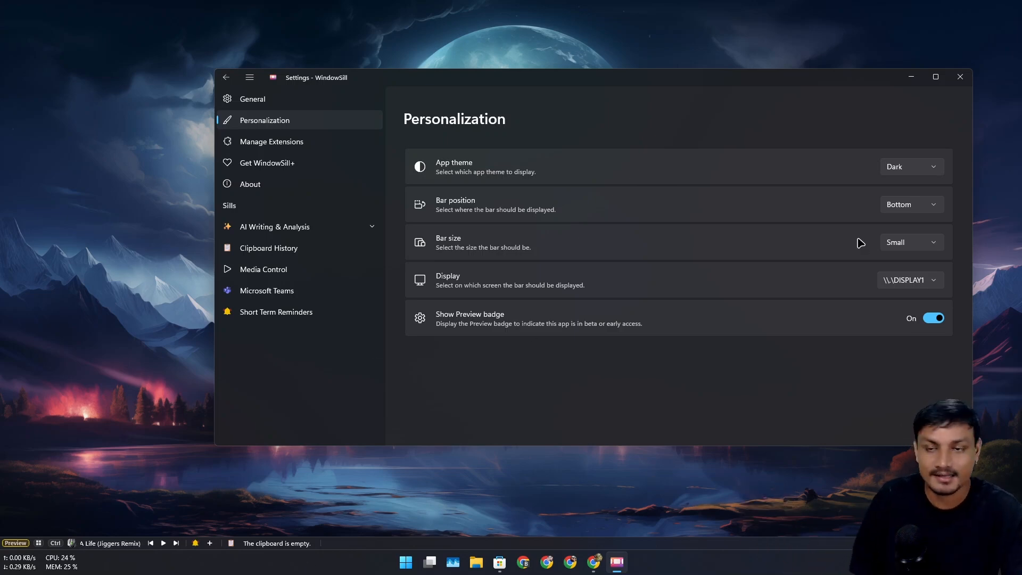
click(911, 242)
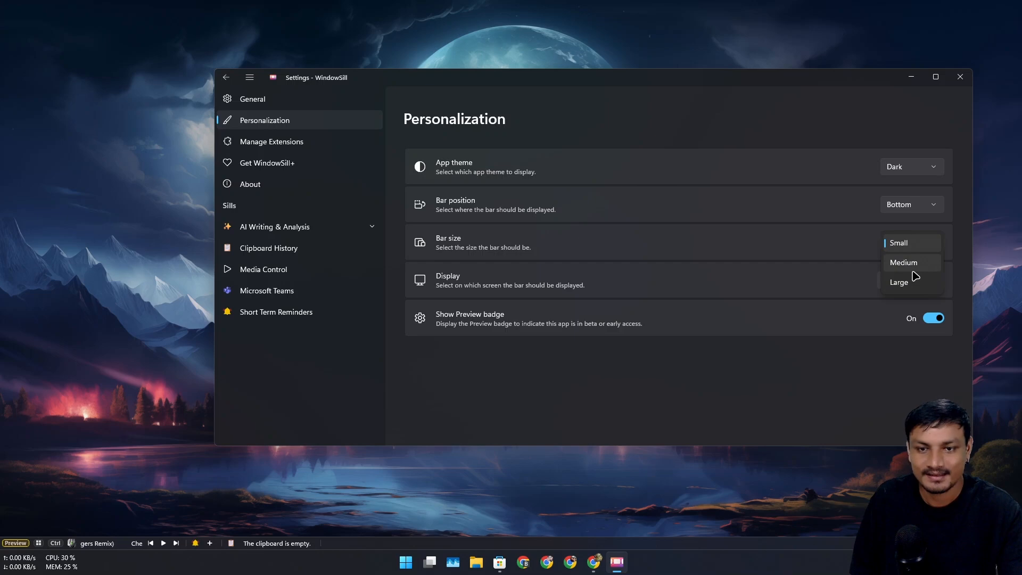
click(898, 243)
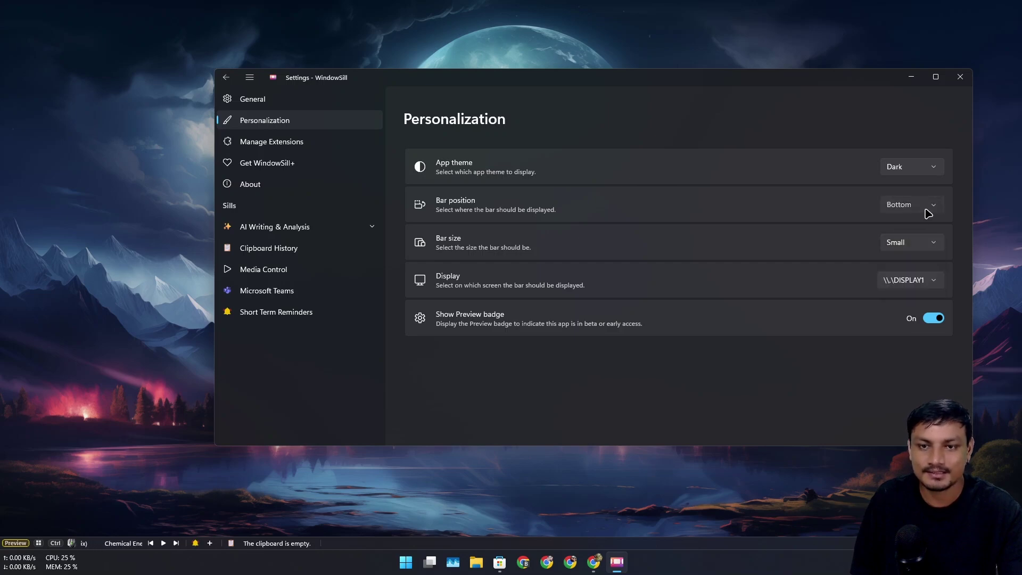
- Move the bar back to the top, check the Display options, and open WindowSill+
click(911, 205)
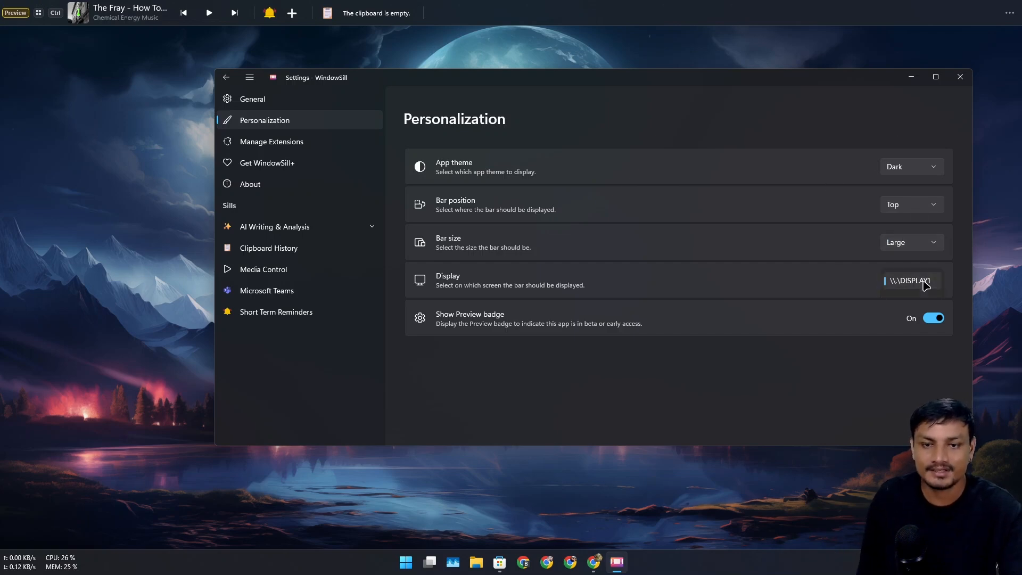
mouse_move(791, 282)
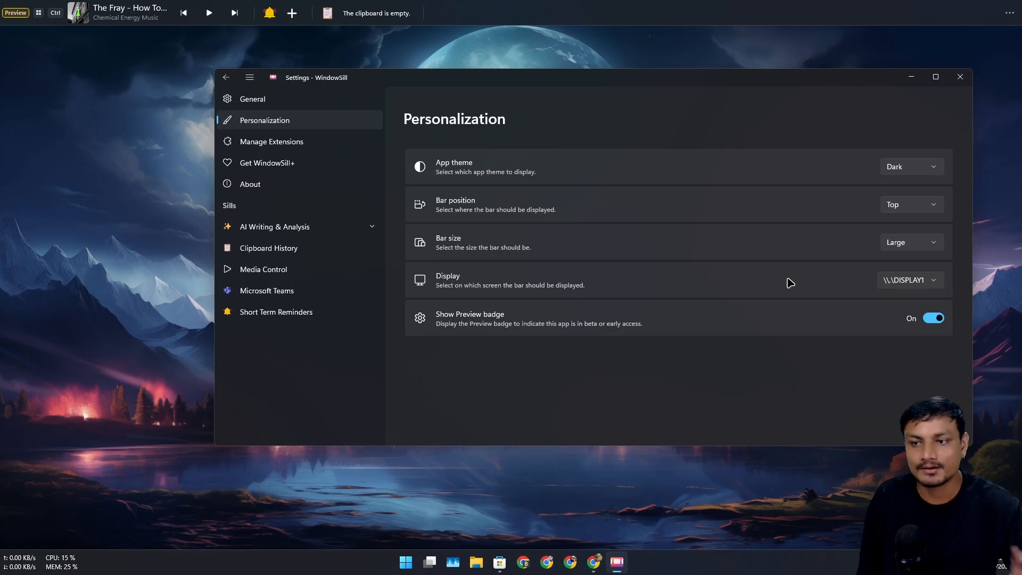
mouse_move(799, 283)
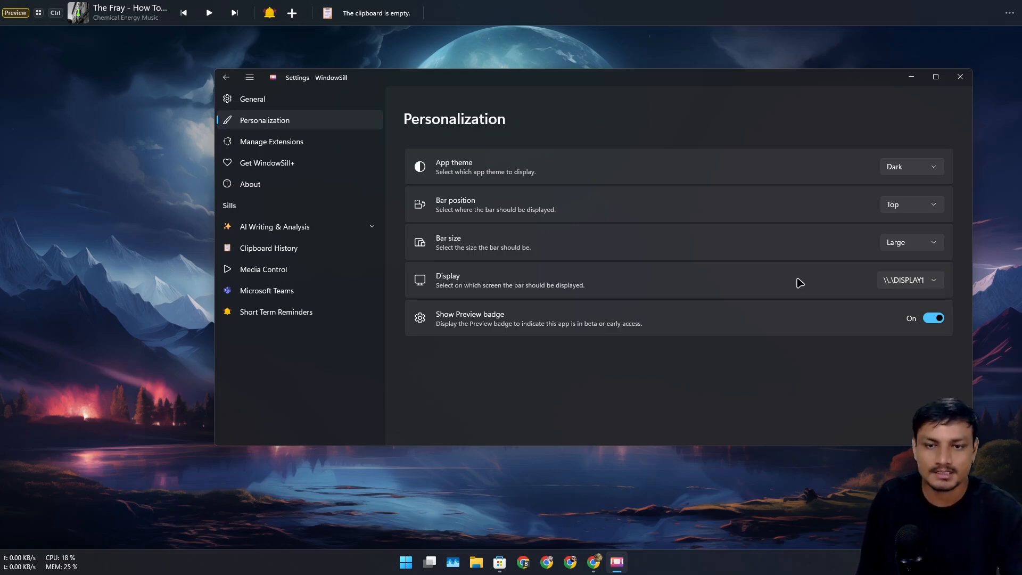
mouse_move(902, 284)
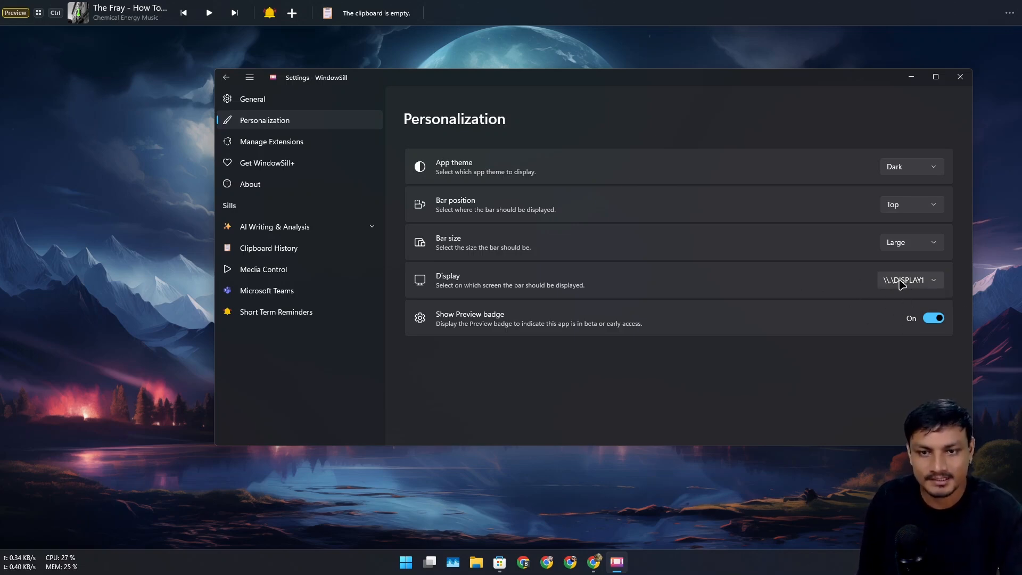
click(910, 280)
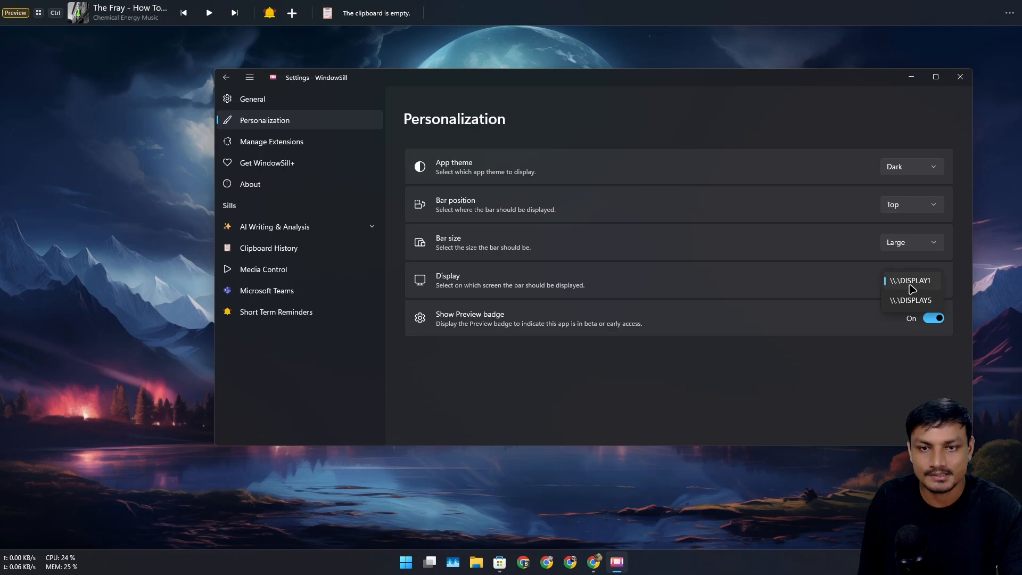
click(267, 163)
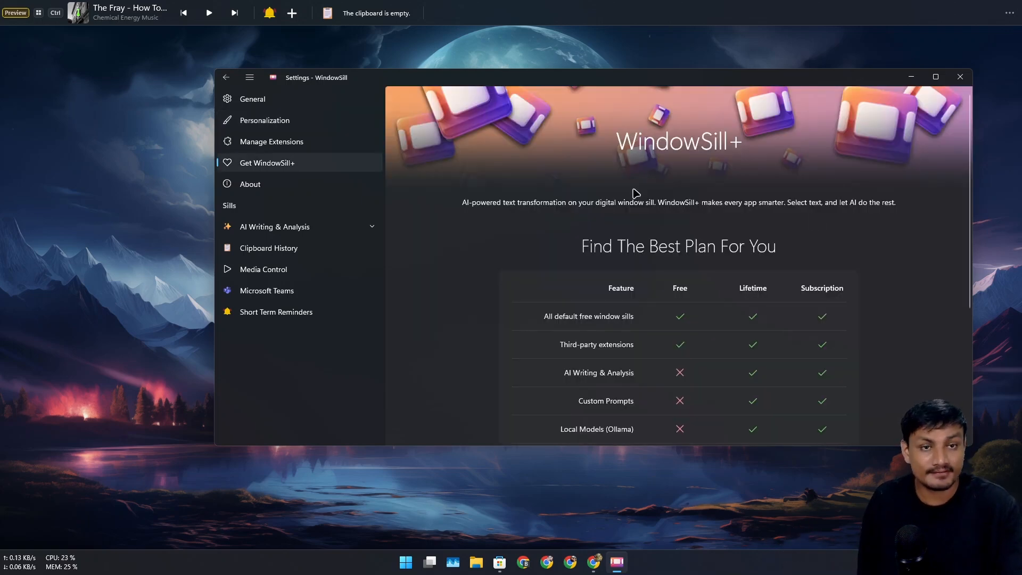
- Scroll through the WindowSill+ plan comparison and pricing table
scroll(down, 3)
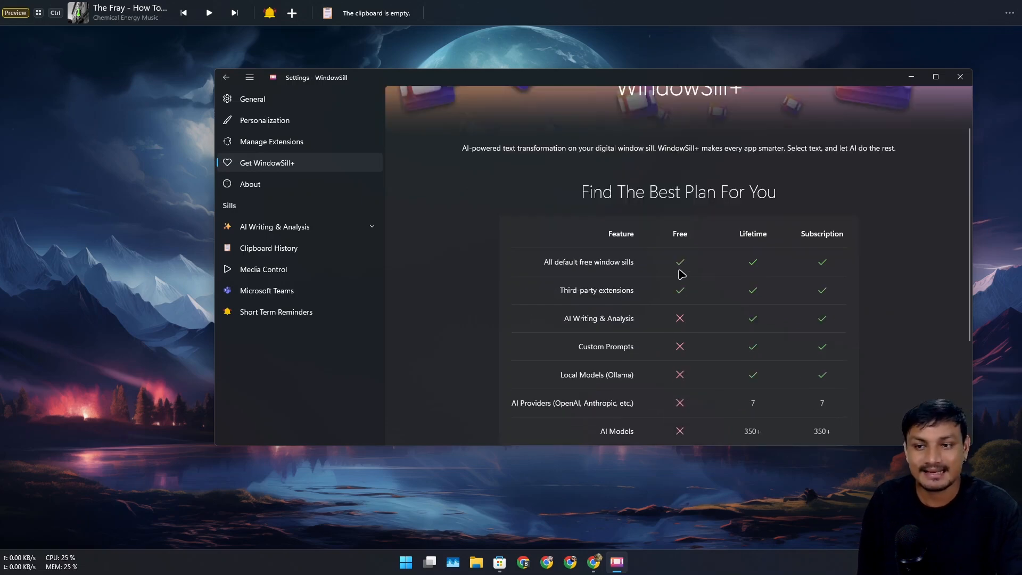
scroll(down, 3)
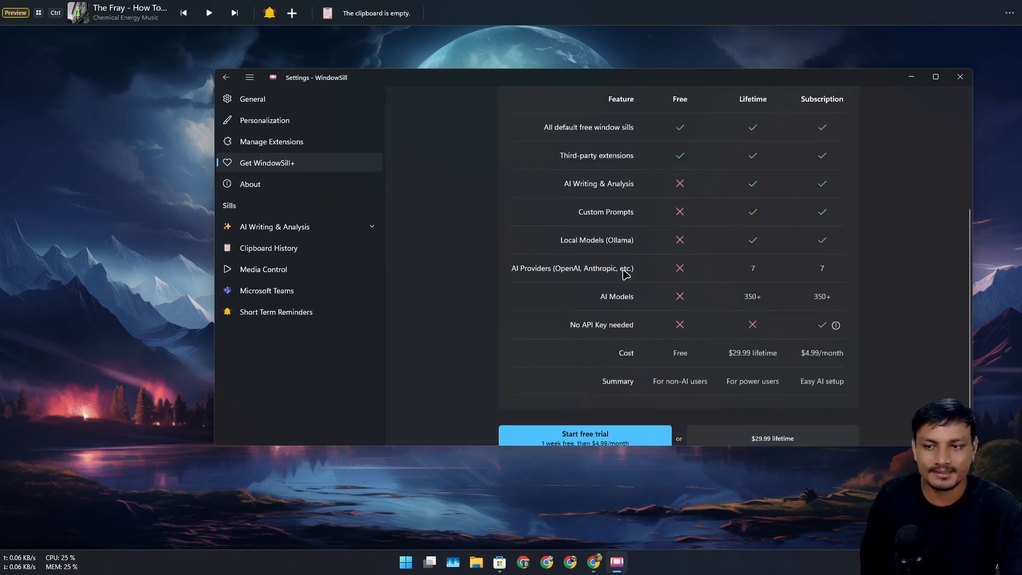
scroll(down, 3)
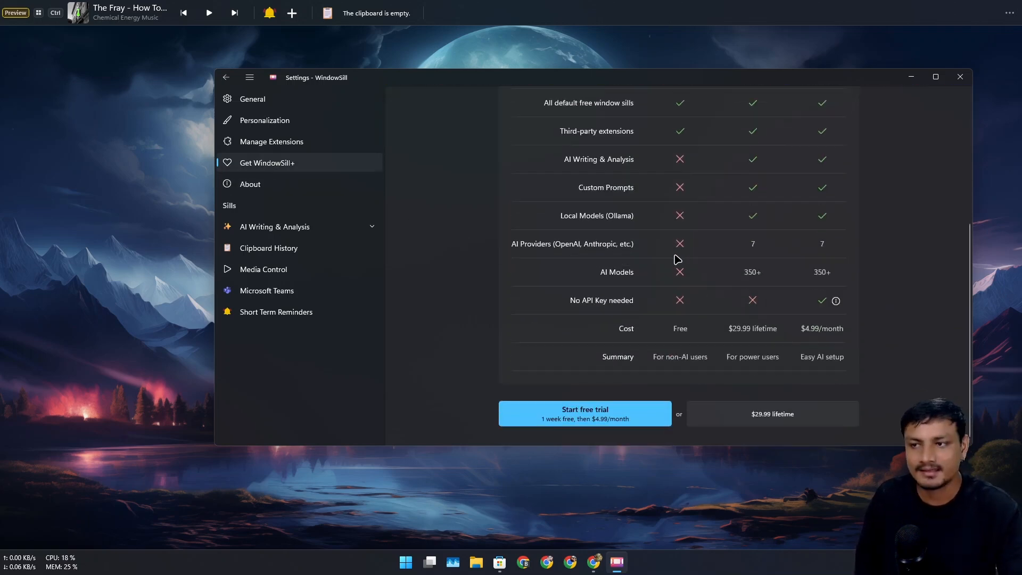
- Browse Manage Extensions and AI Providers, checking Ollama's access point address
click(271, 141)
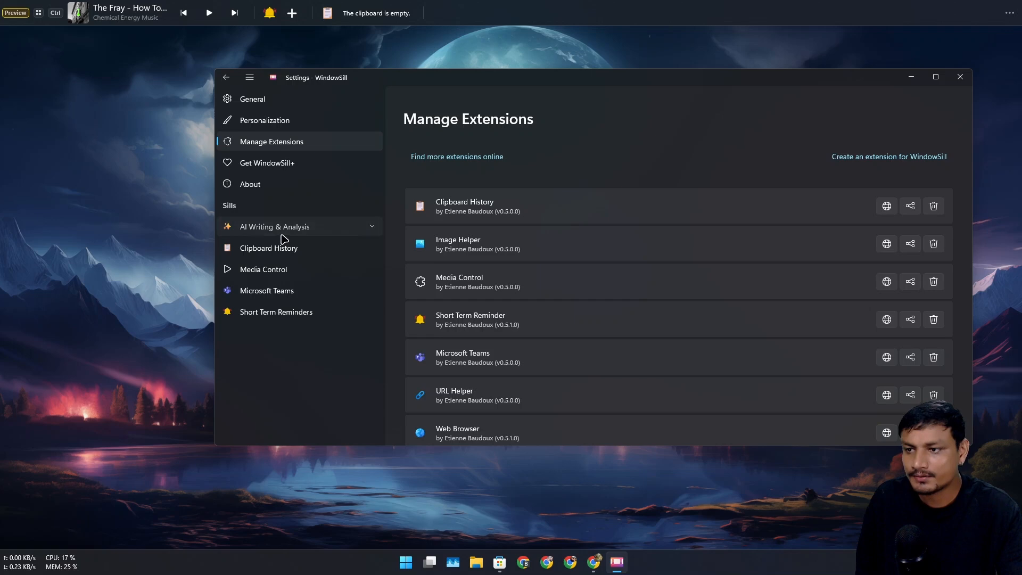
click(275, 227)
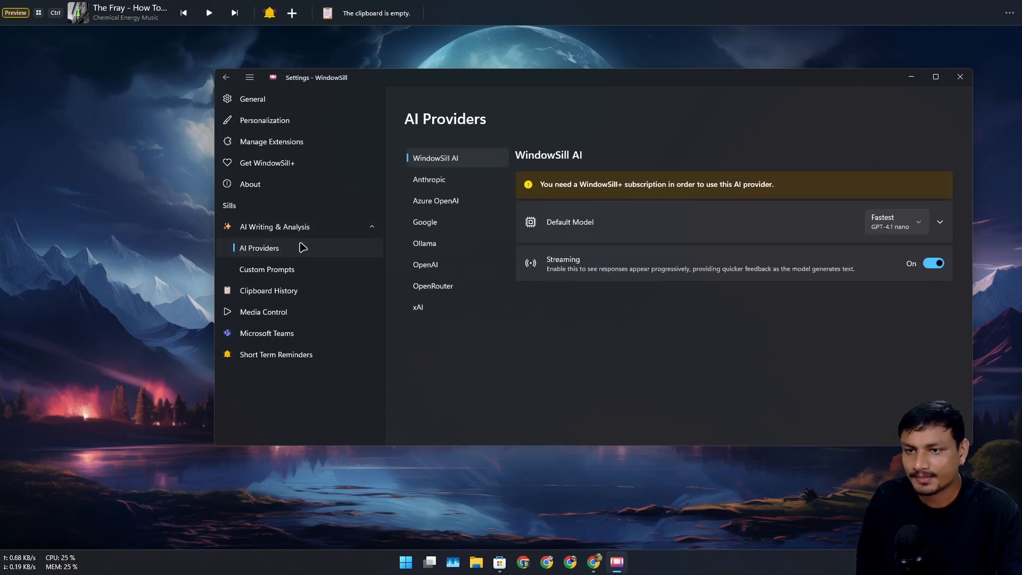
mouse_move(634, 220)
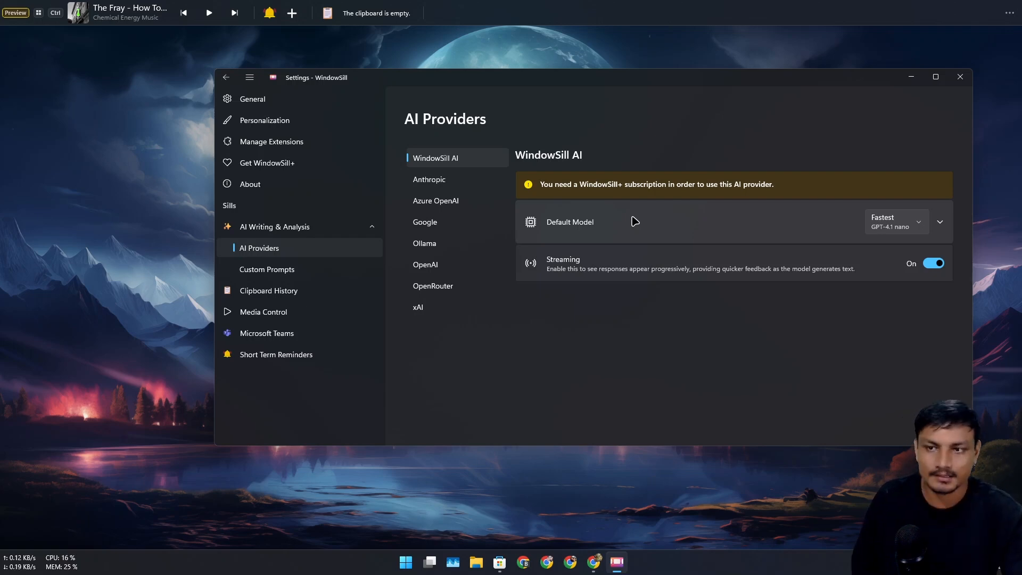
click(424, 243)
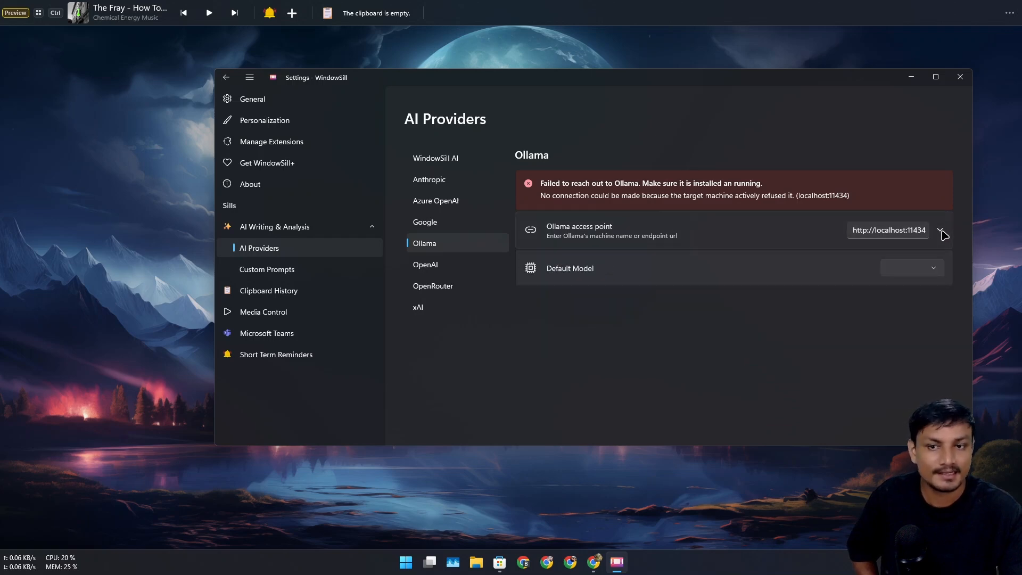
click(911, 230)
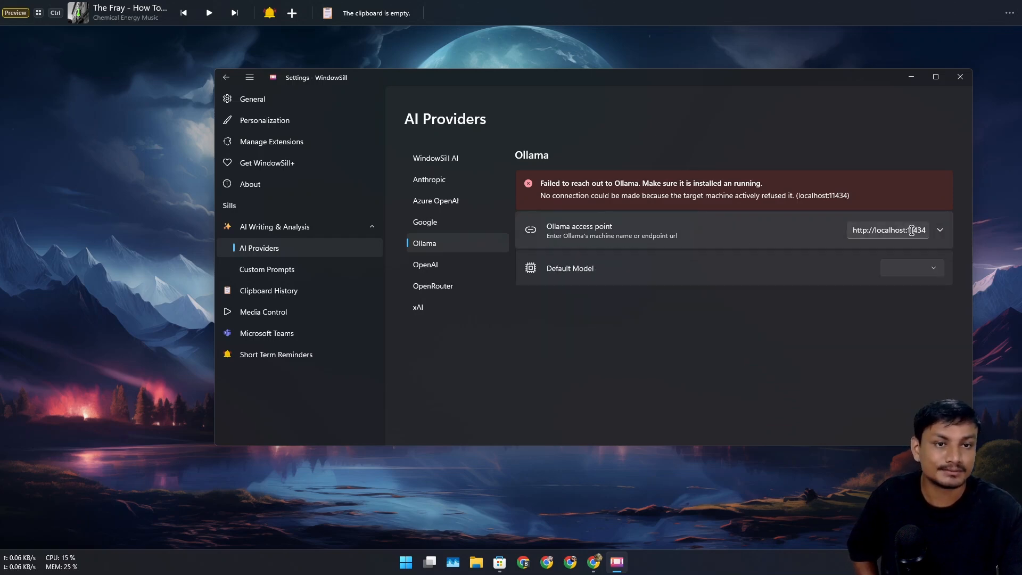
click(432, 286)
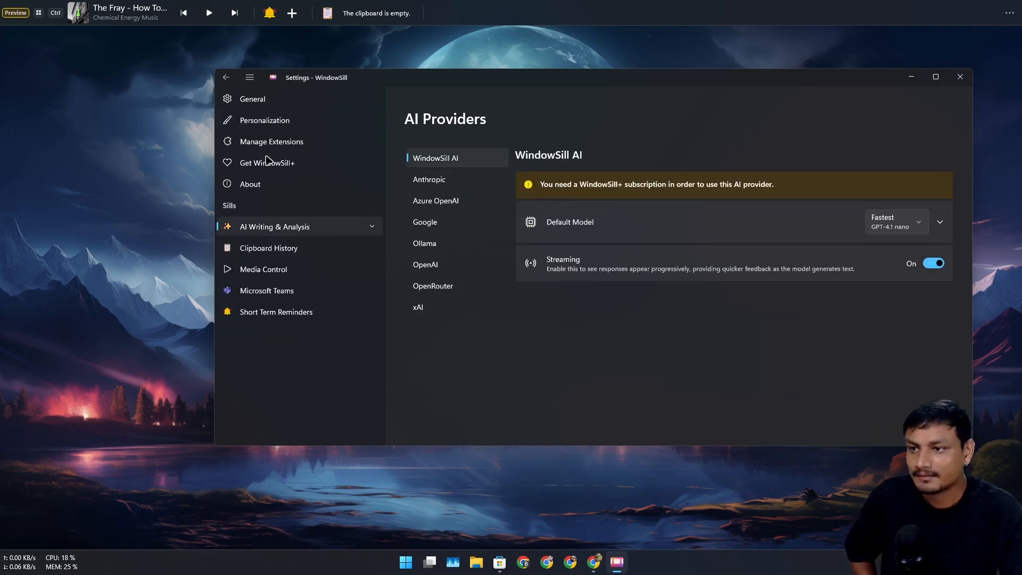
- Return to the Manage Extensions page listing installed extensions
click(270, 142)
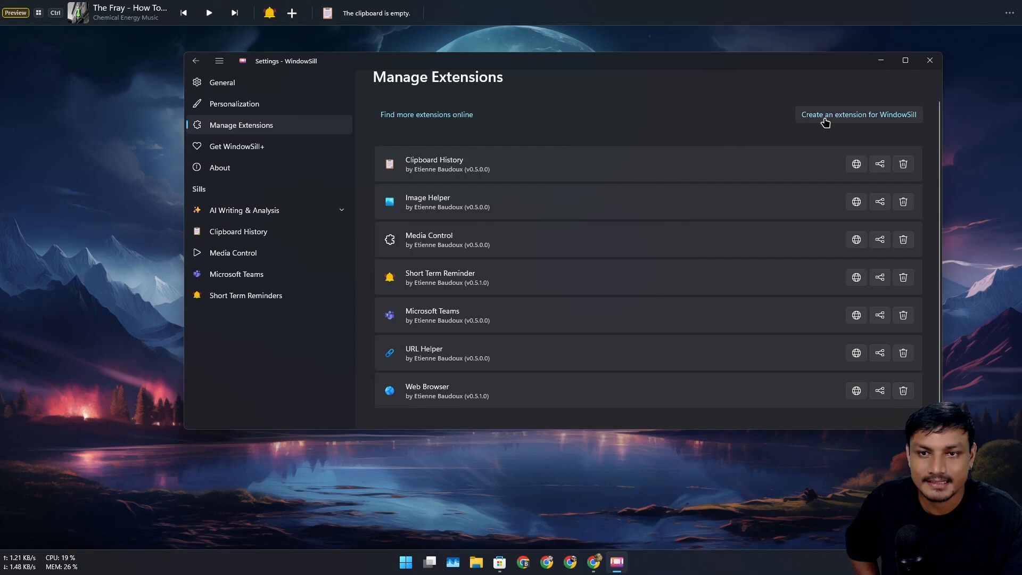
mouse_move(675, 141)
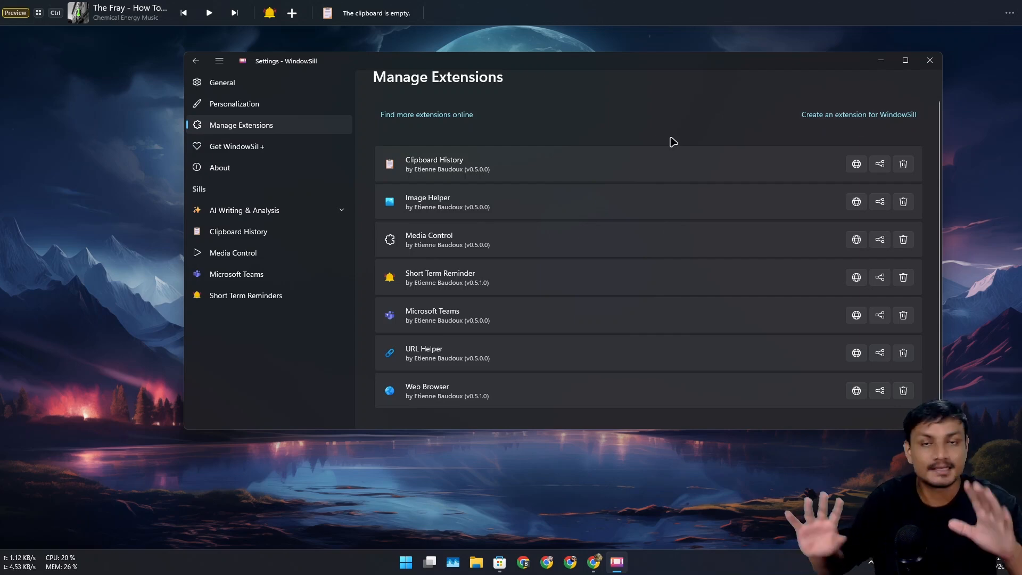
mouse_move(398, 122)
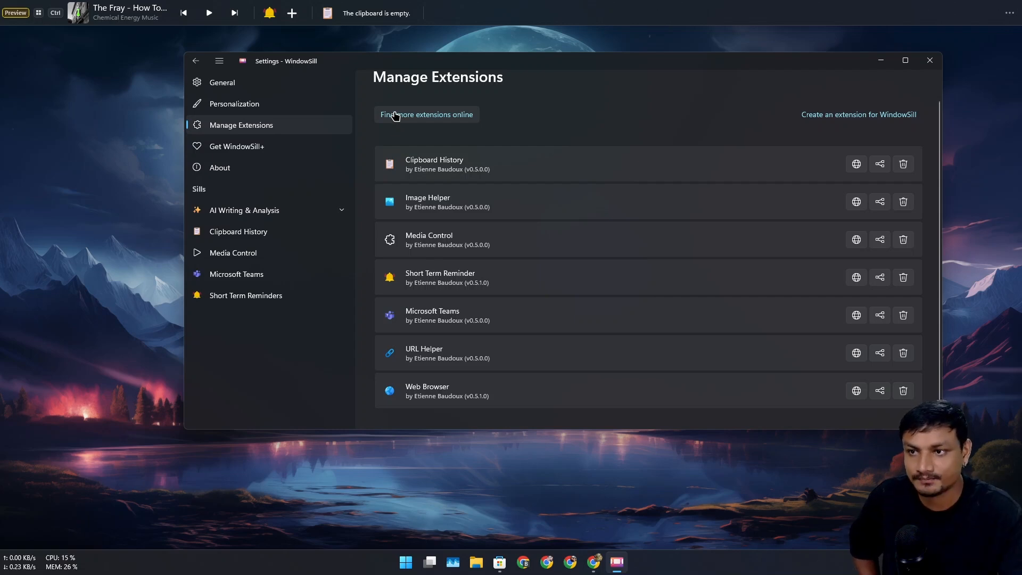
mouse_move(415, 118)
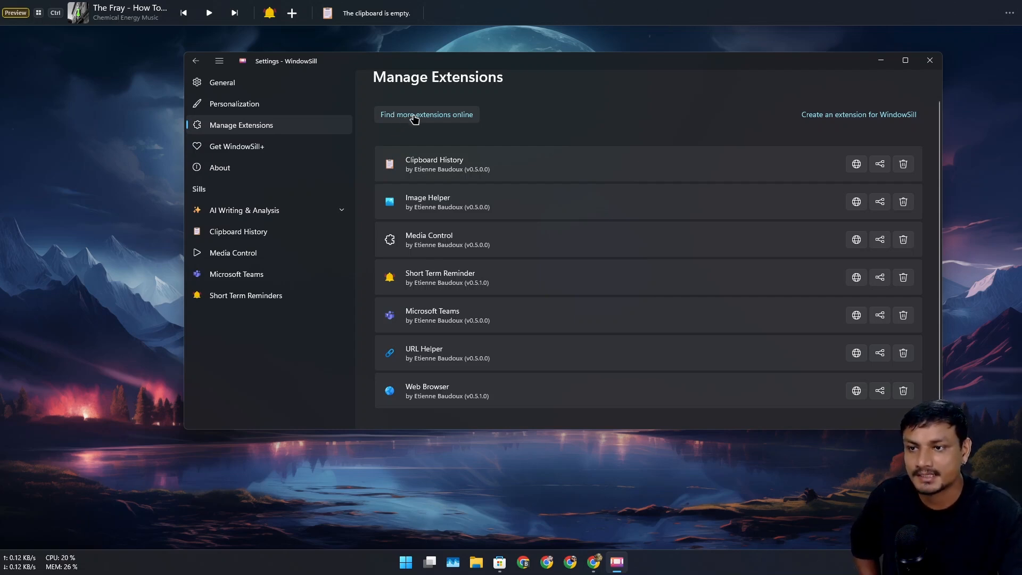
- Browse the online extension catalogue down to Perf Counter and start installing it
click(427, 114)
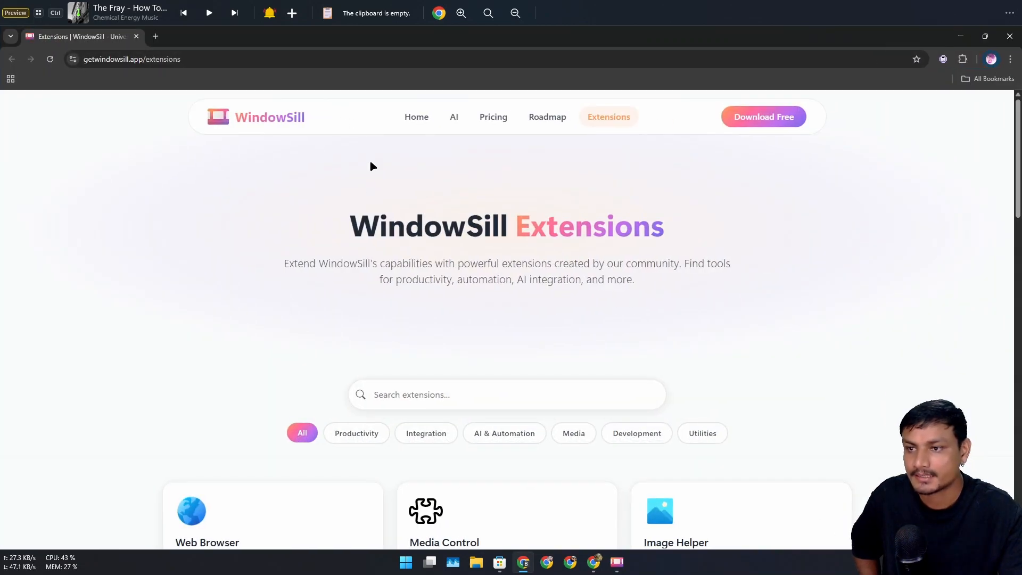
scroll(down, 3)
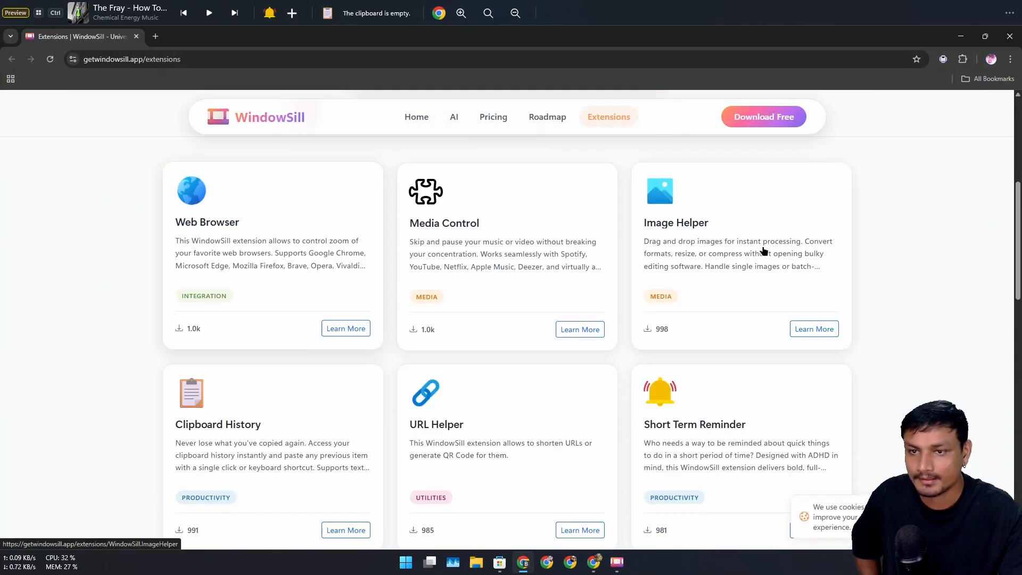
scroll(down, 3)
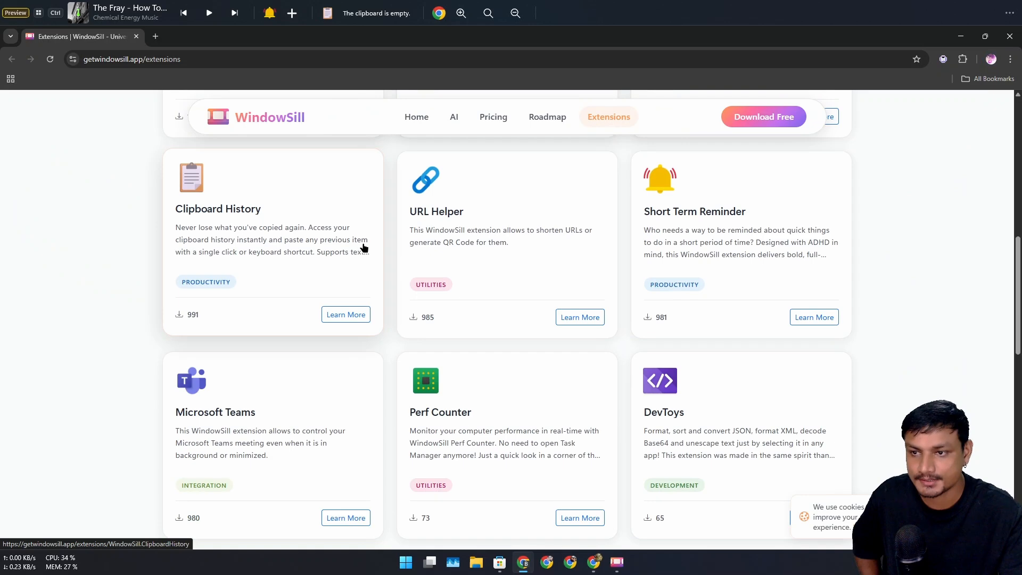
scroll(down, 3)
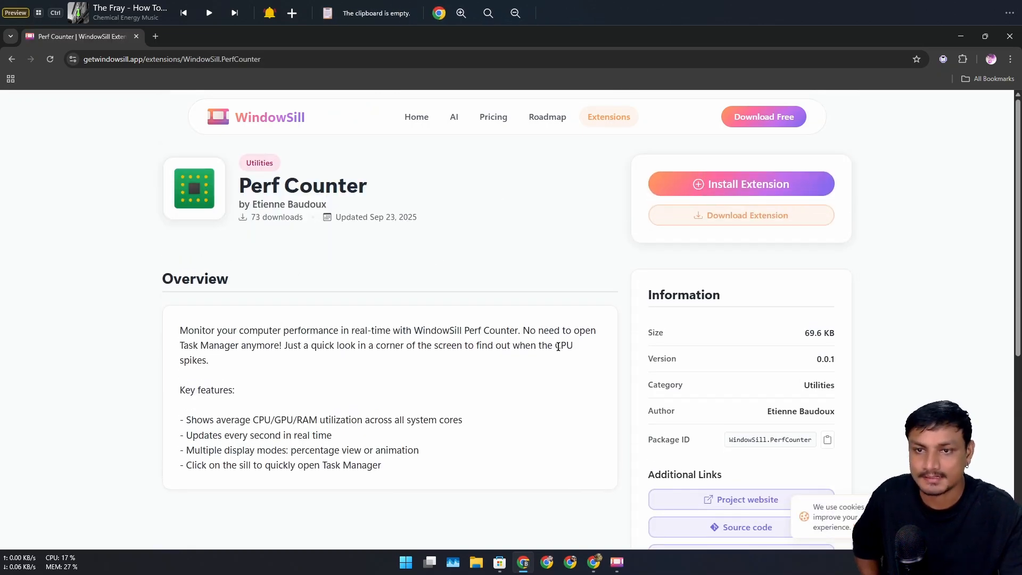
click(740, 183)
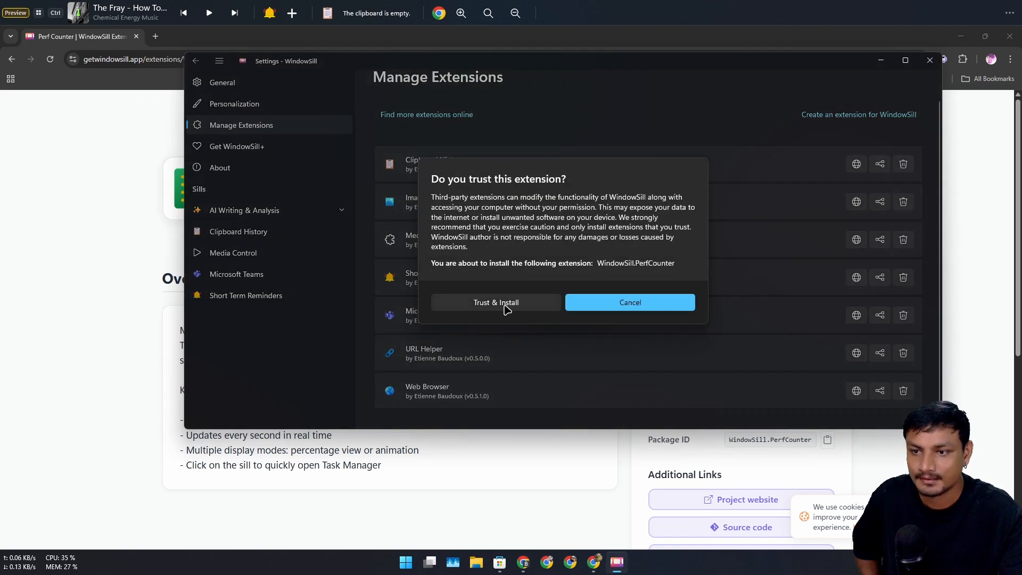
- Trust and install Perf Counter, then restart WindowSill from the notification banner
click(495, 303)
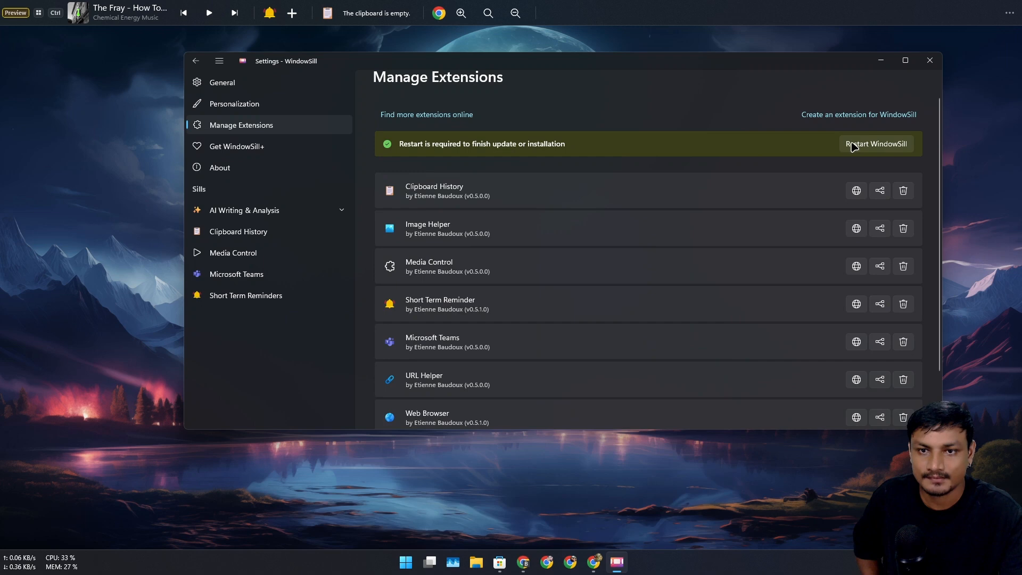
click(876, 143)
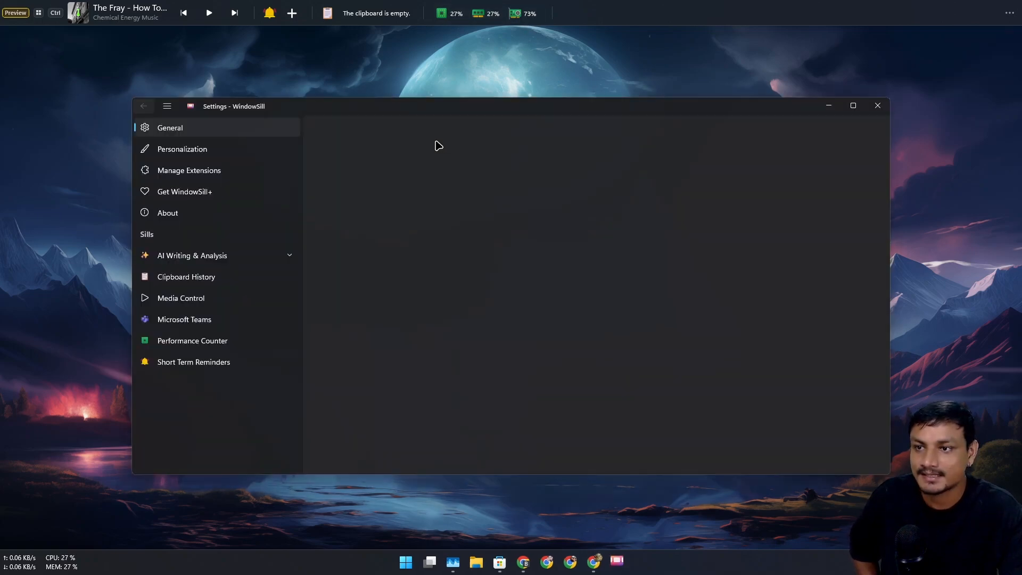
- Set the Performance Counter display mode to Running Man and choose its animation metric
click(192, 341)
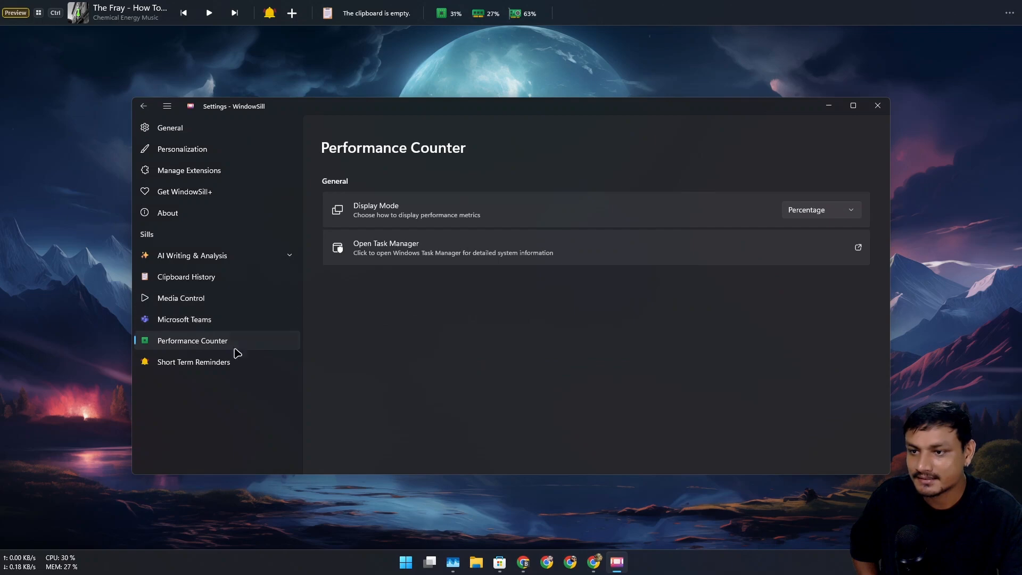
mouse_move(787, 219)
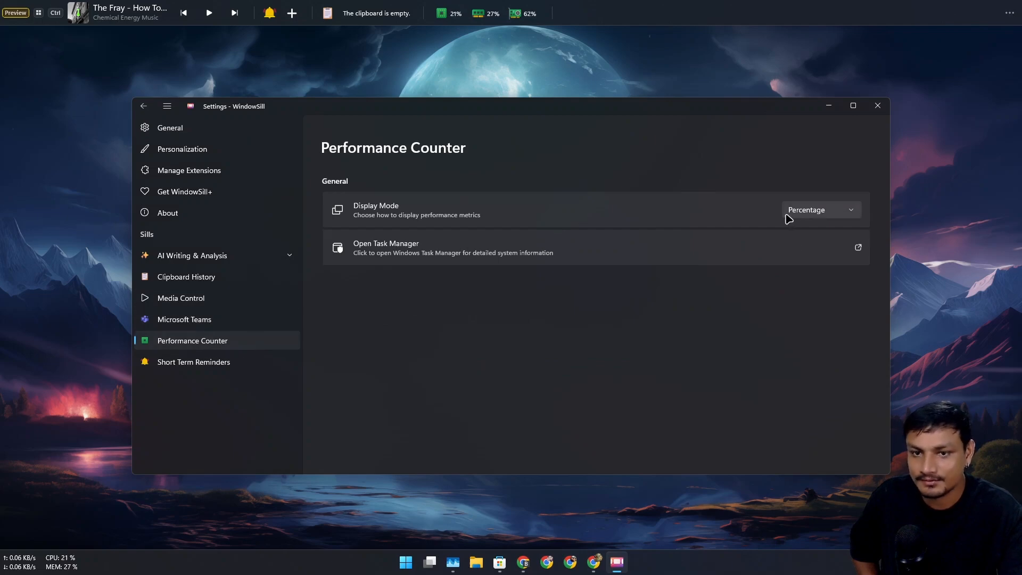
click(821, 210)
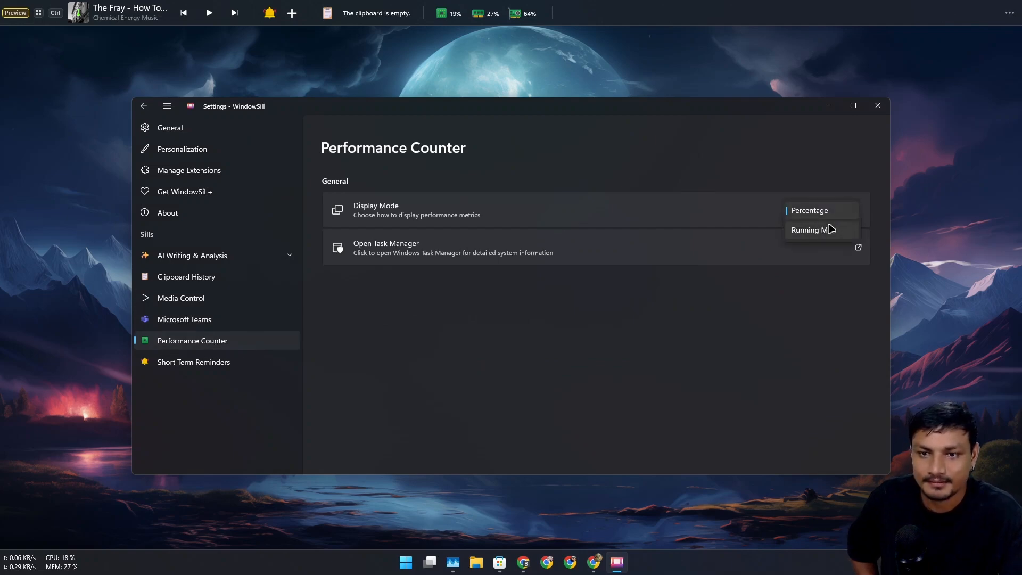
click(814, 230)
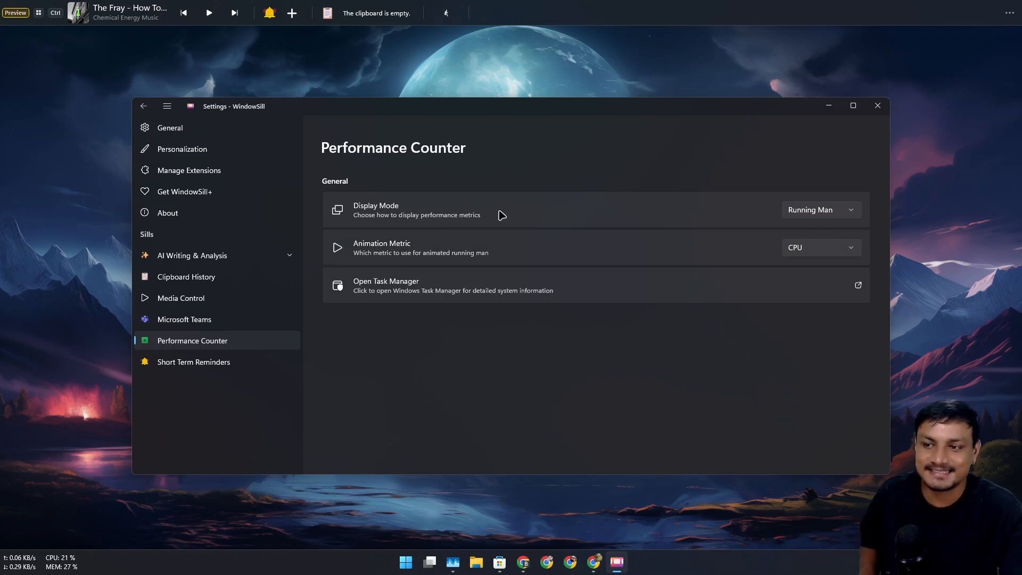
click(821, 247)
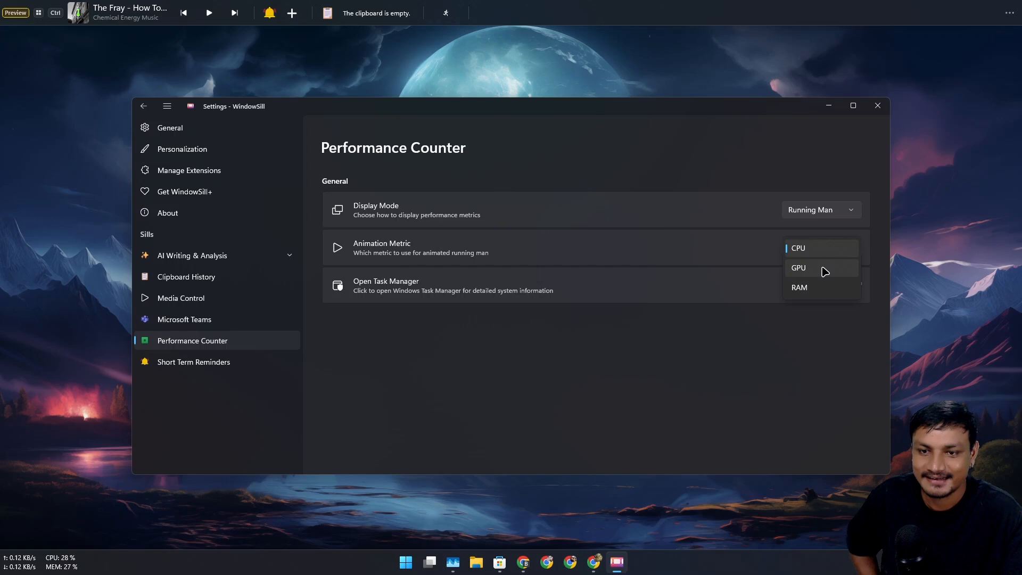
click(798, 268)
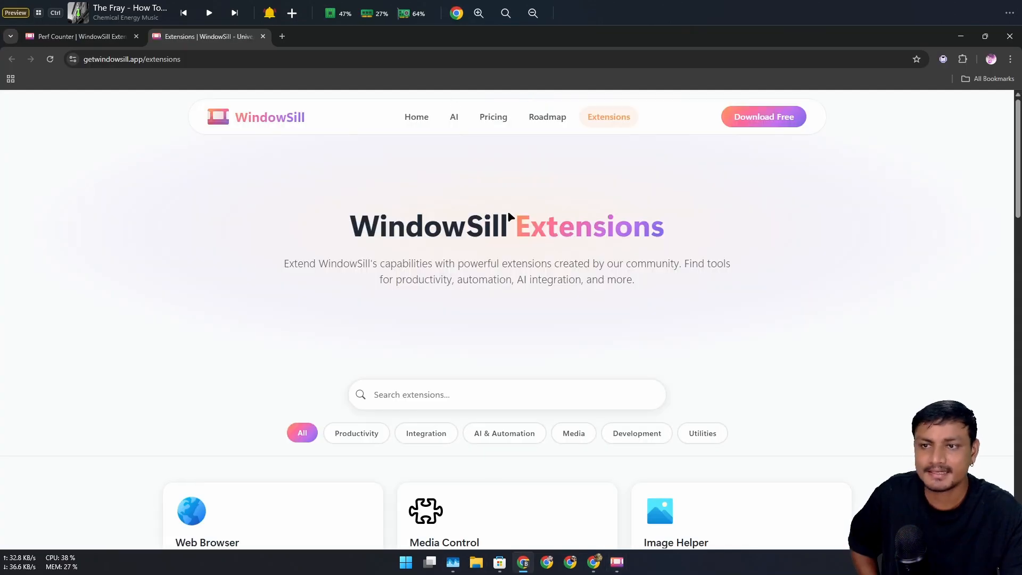
- Scroll the WindowSill Extensions catalogue down to Build Your Own Extension and back up
scroll(down, 3)
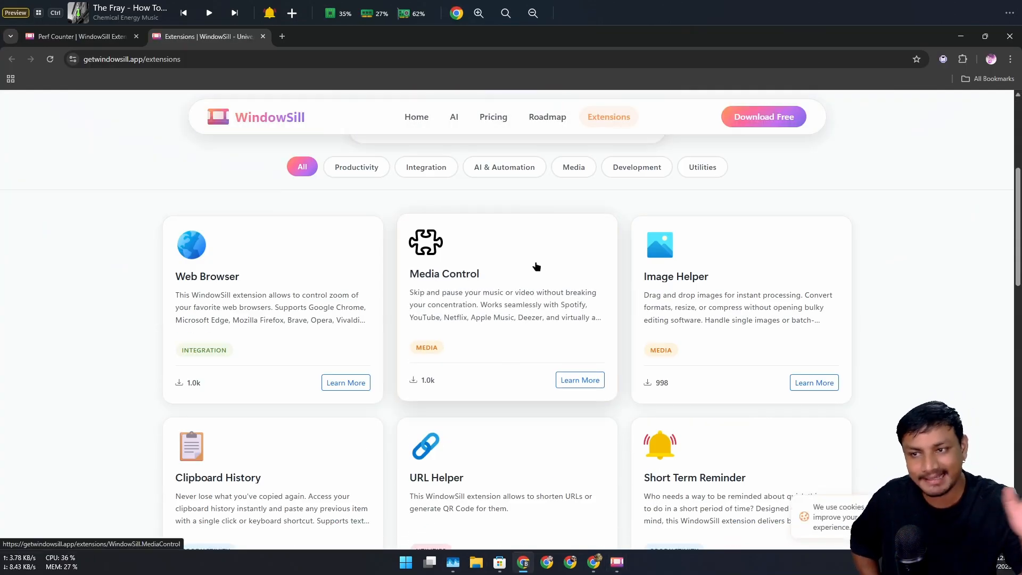
scroll(down, 3)
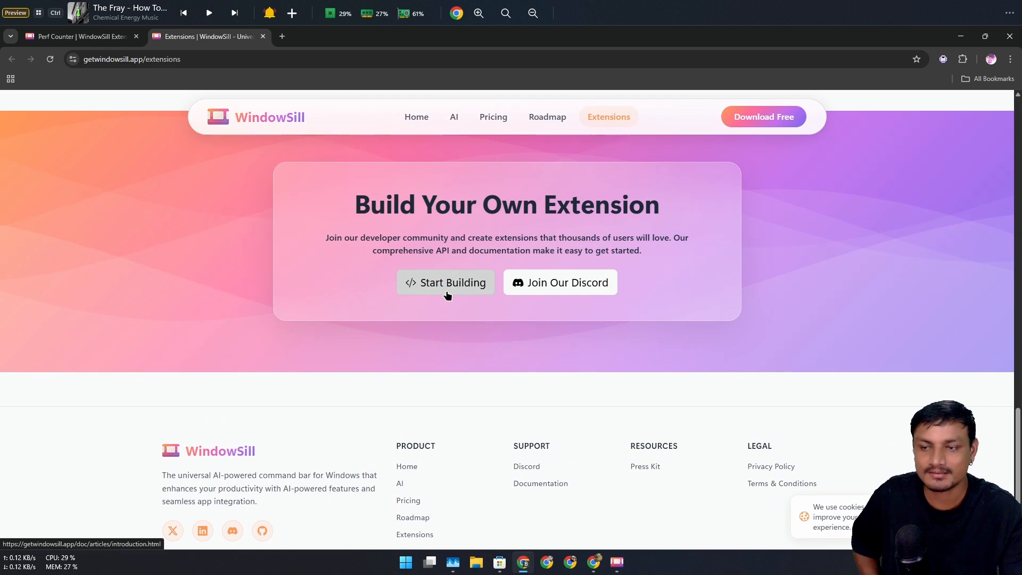
scroll(up, 3)
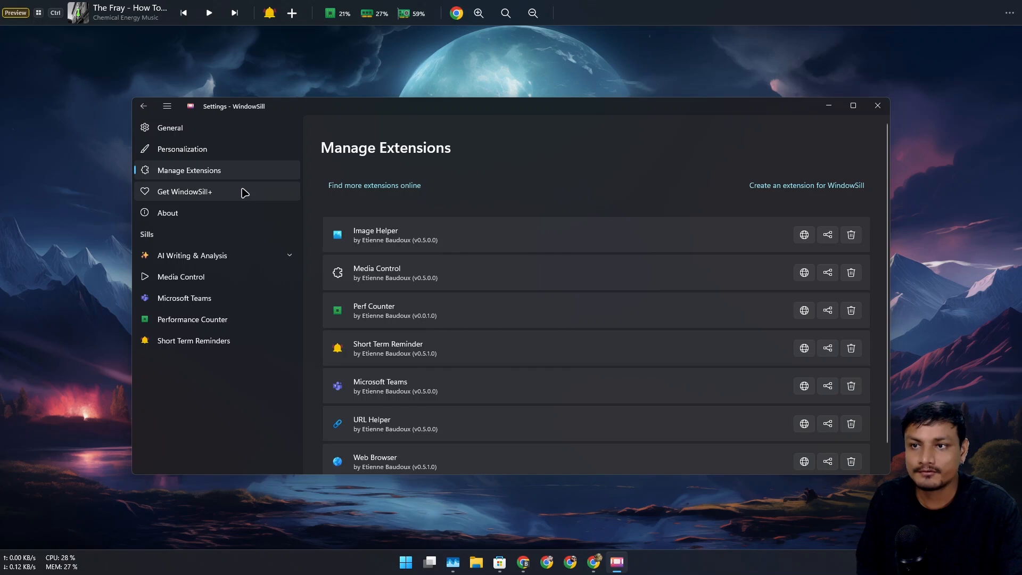
mouse_move(617, 227)
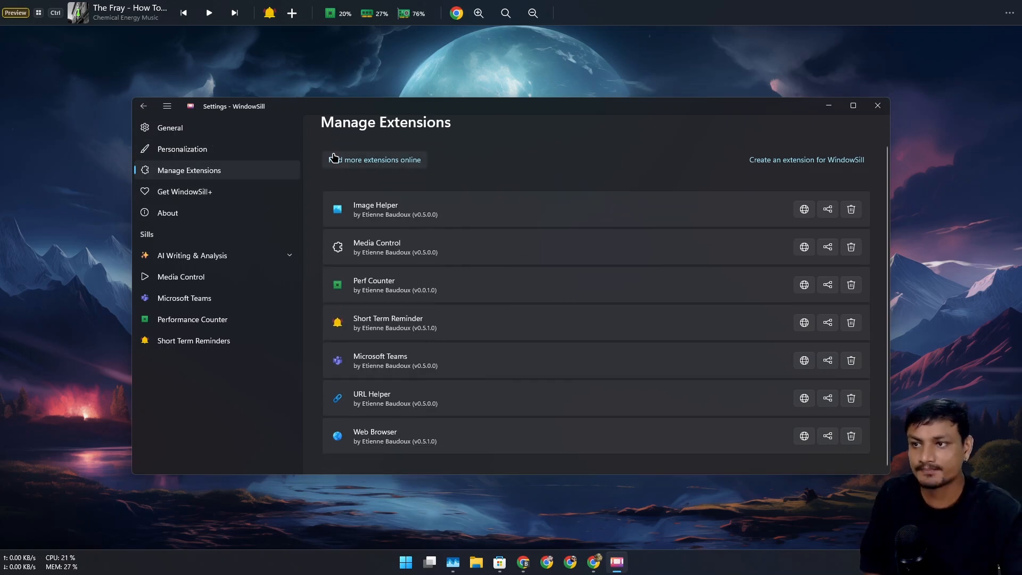
mouse_move(216, 202)
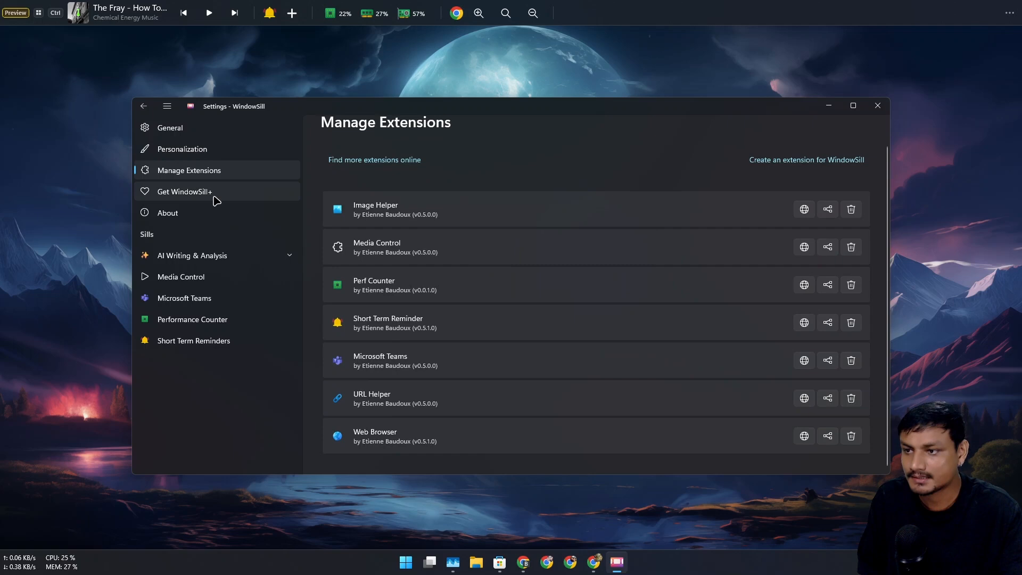
- Show the Personalization settings page for theme, bar position and size
click(182, 149)
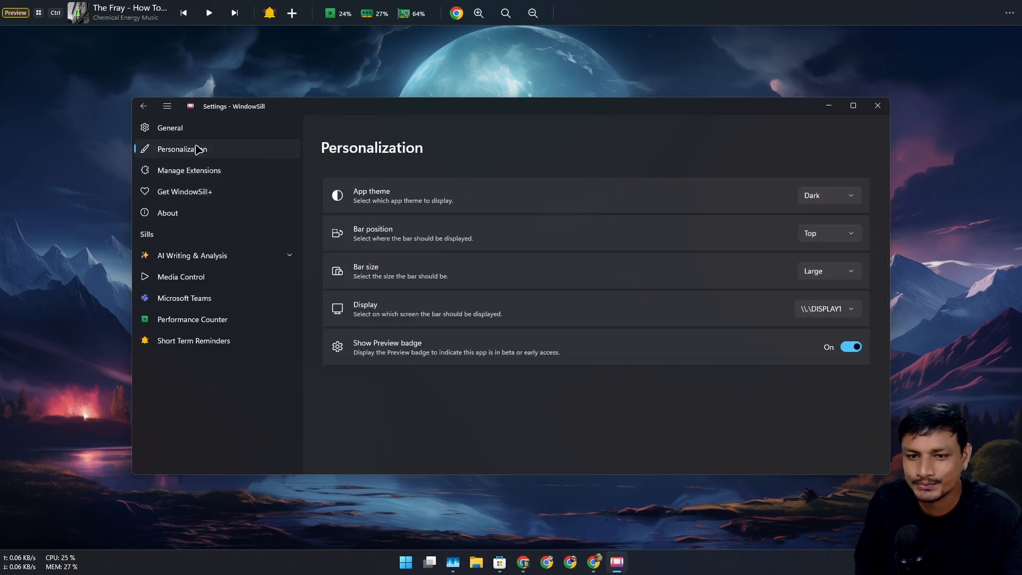
- Switch off the AI Writing & Analysis toggle under Sills in General settings
click(169, 127)
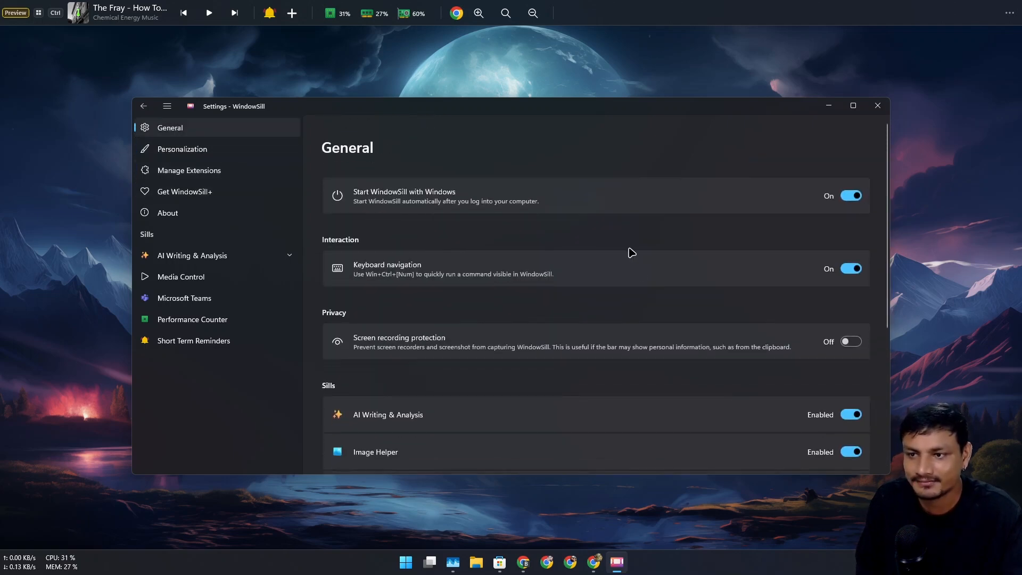
scroll(down, 3)
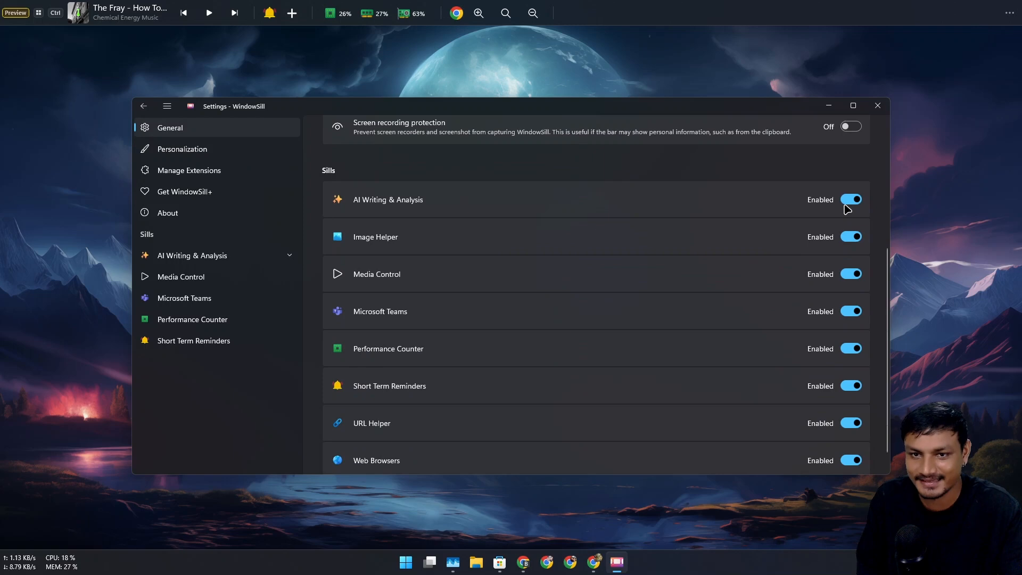
click(851, 199)
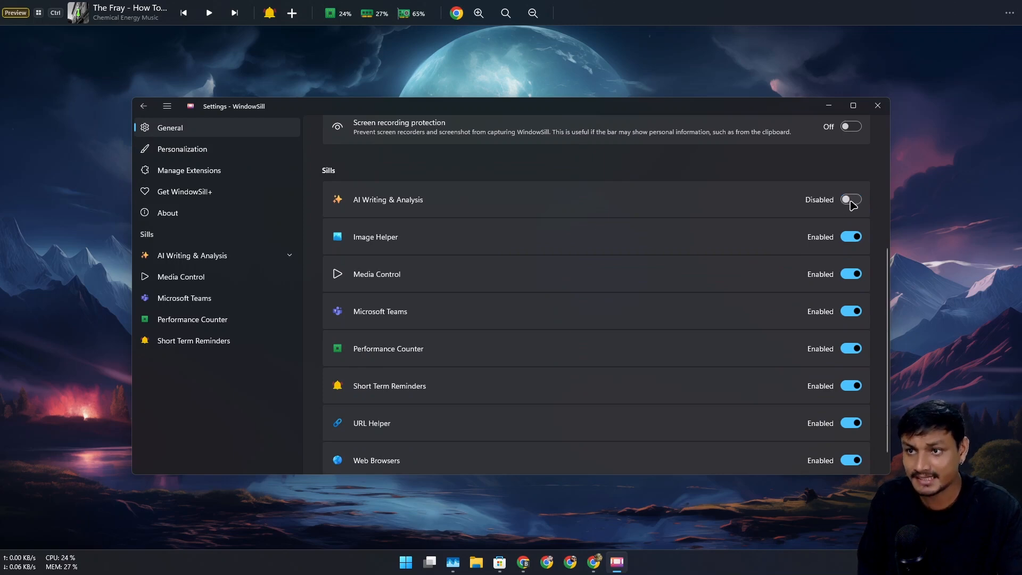
mouse_move(449, 562)
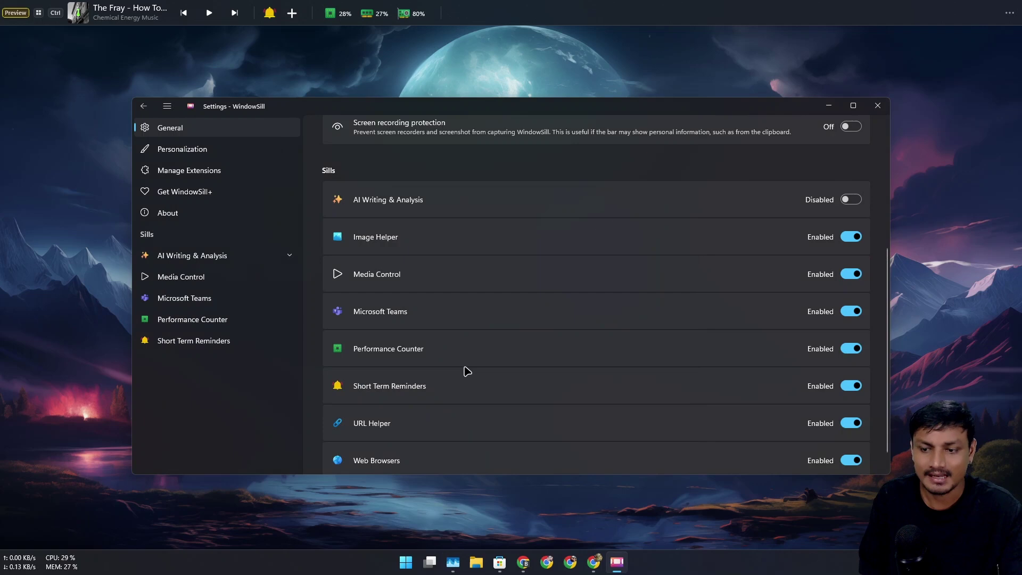
mouse_move(499, 566)
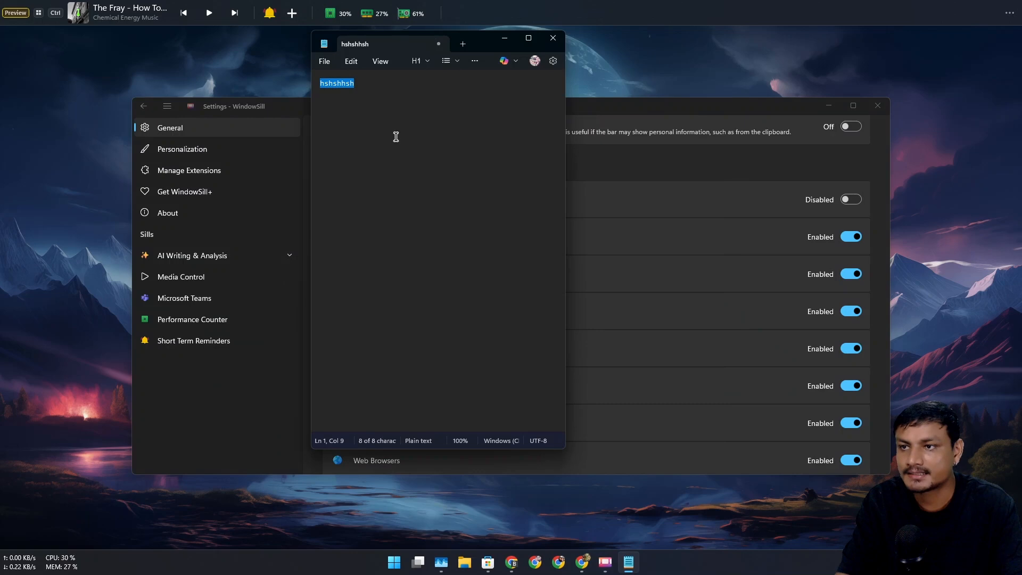
mouse_move(513, 44)
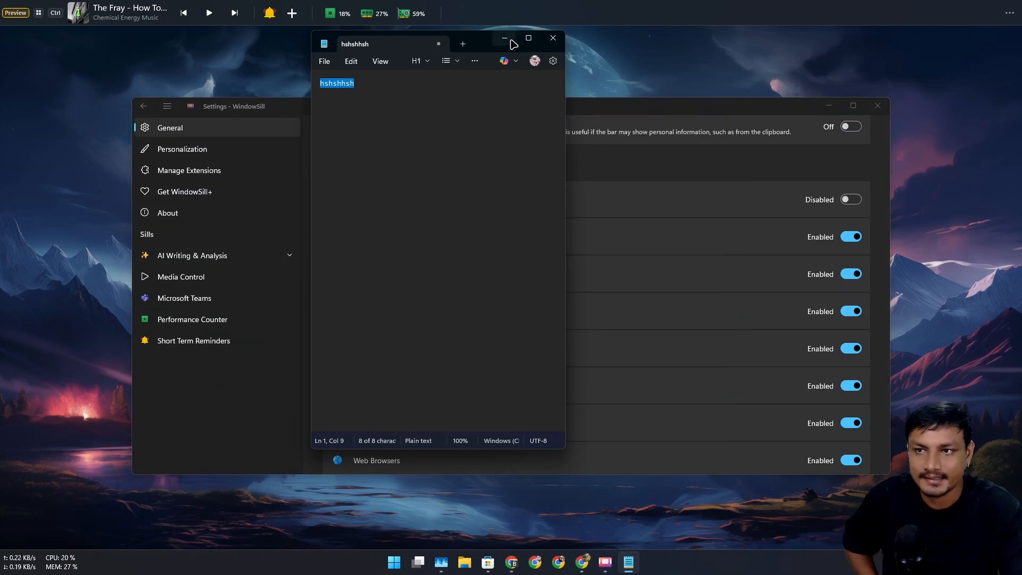
- Minimize the Notepad window
click(553, 38)
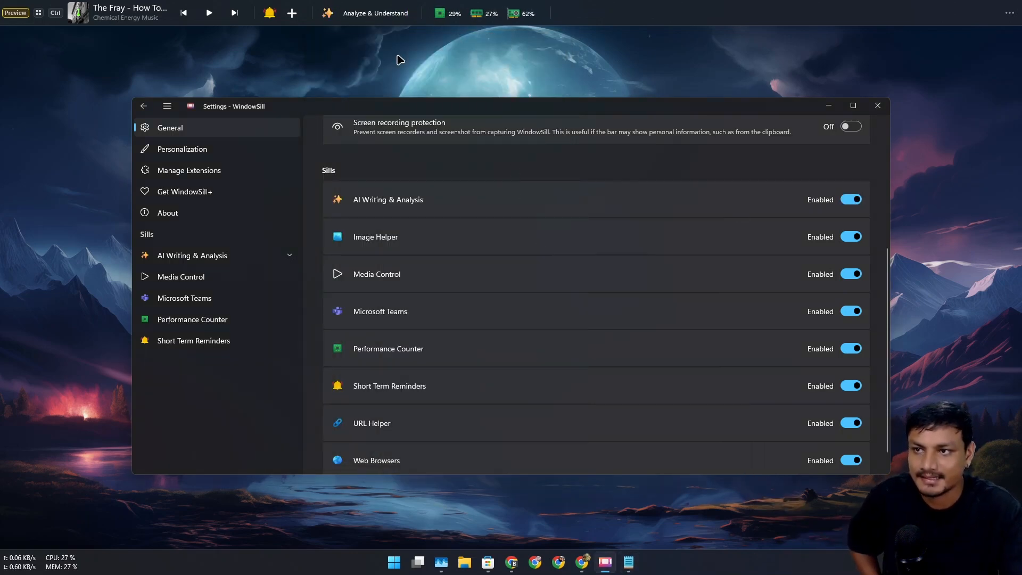